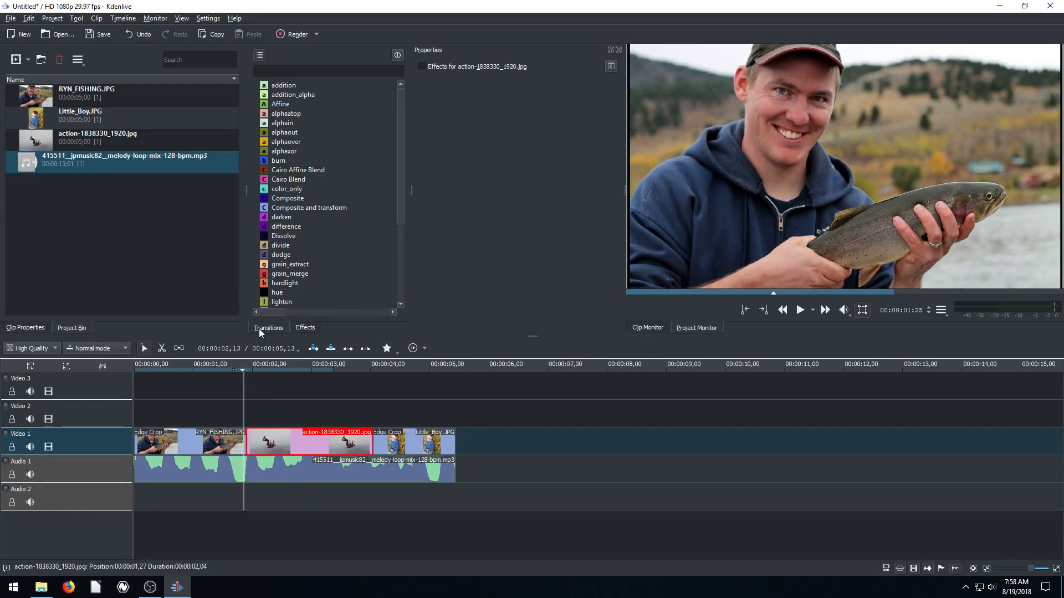
{"action": "mouse_move", "coordinate": [280, 254]}
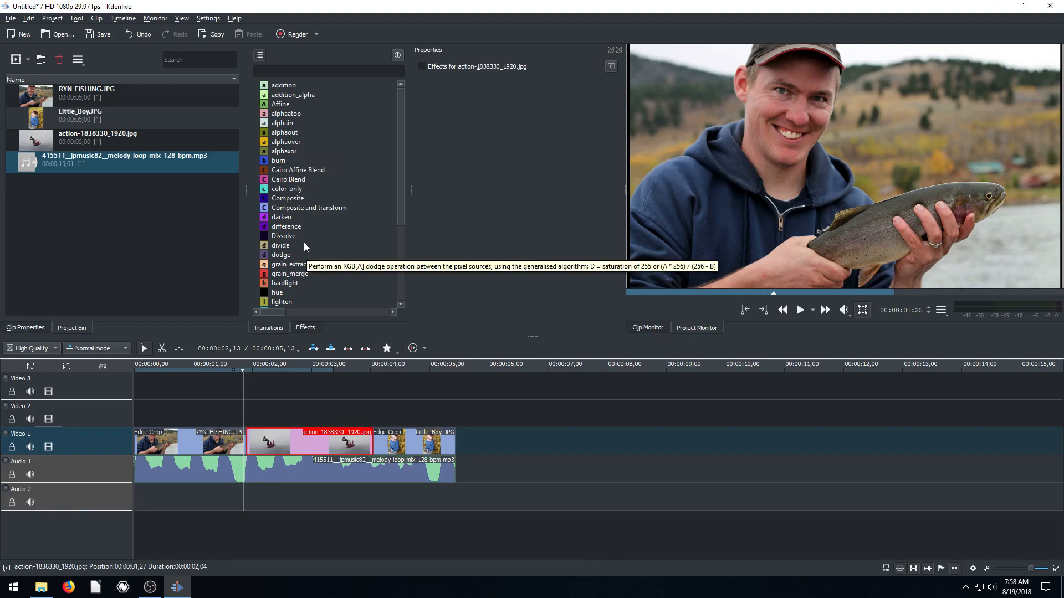
Check the photo clips, then select the mp3 music clip on Audio 1 for removal
{"action": "left_click", "coordinate": [211, 442]}
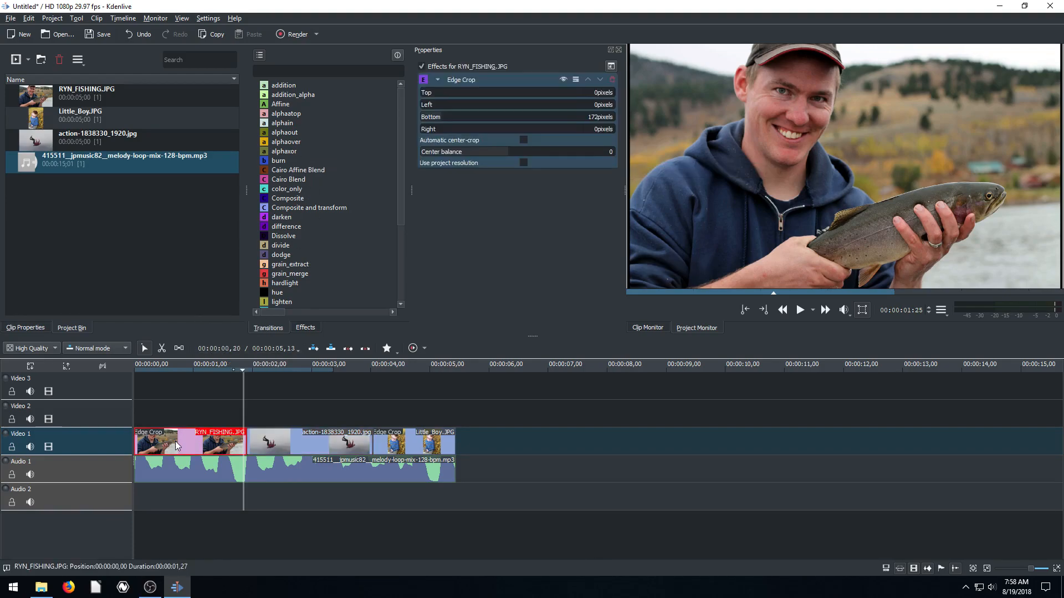
{"action": "left_click", "coordinate": [399, 364]}
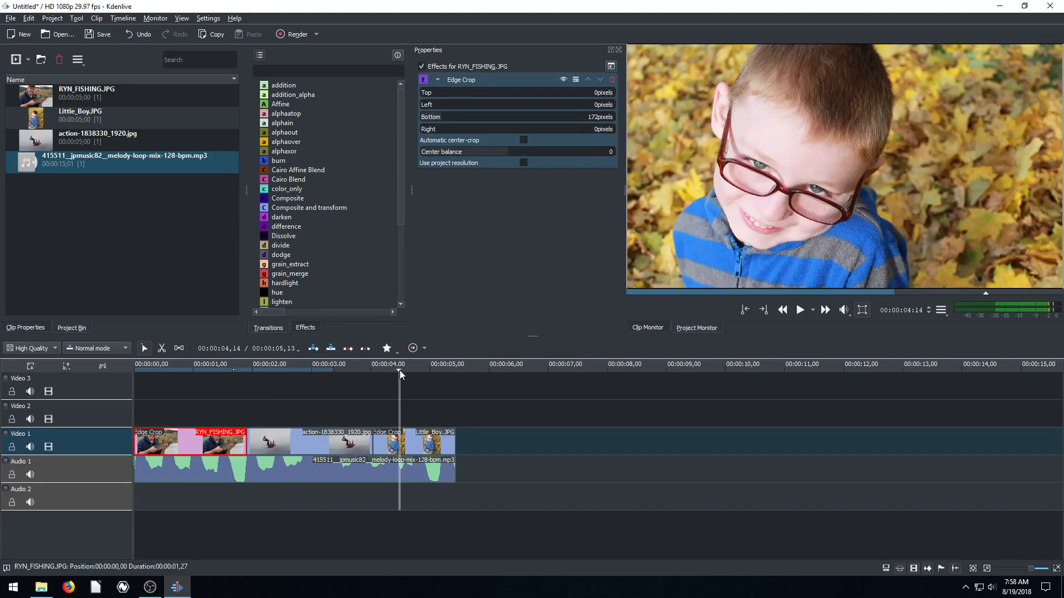
{"action": "left_click", "coordinate": [192, 466]}
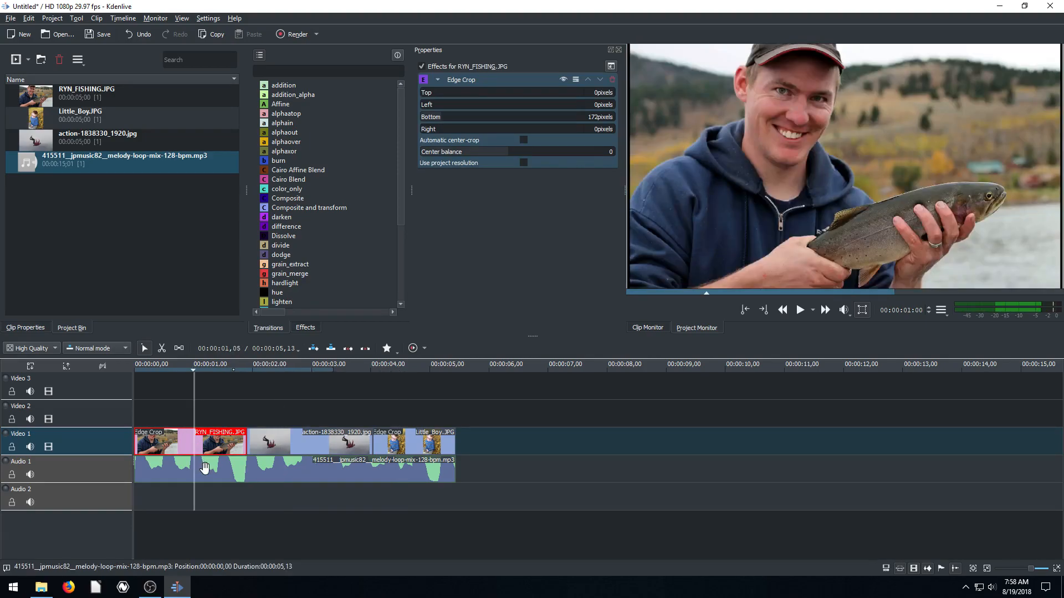
{"action": "left_click", "coordinate": [238, 472]}
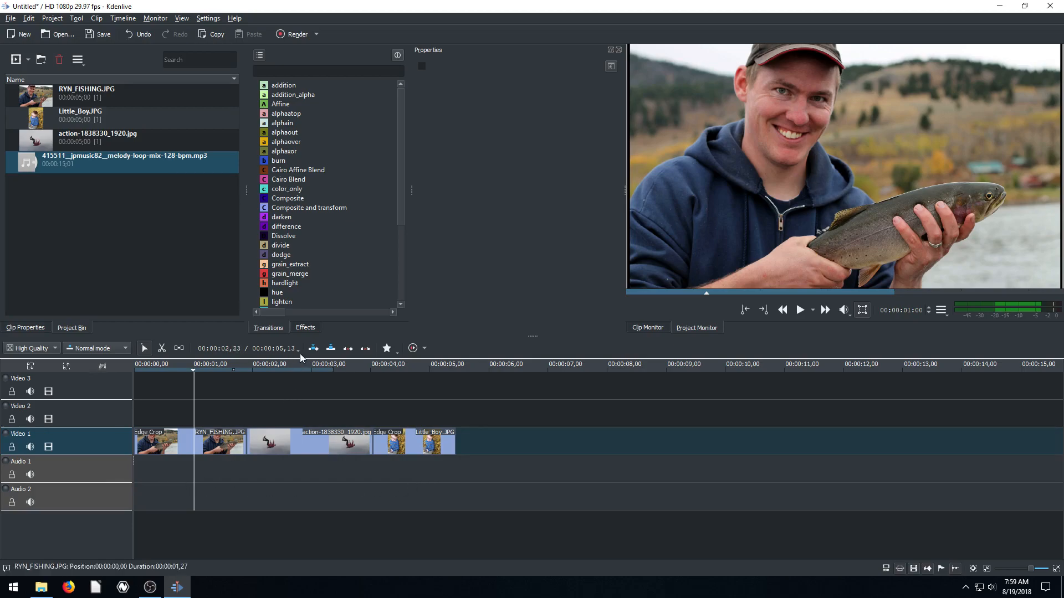
Show the Transitions list and scroll down to Dissolve, Slide and Wipe
{"action": "left_click", "coordinate": [259, 55]}
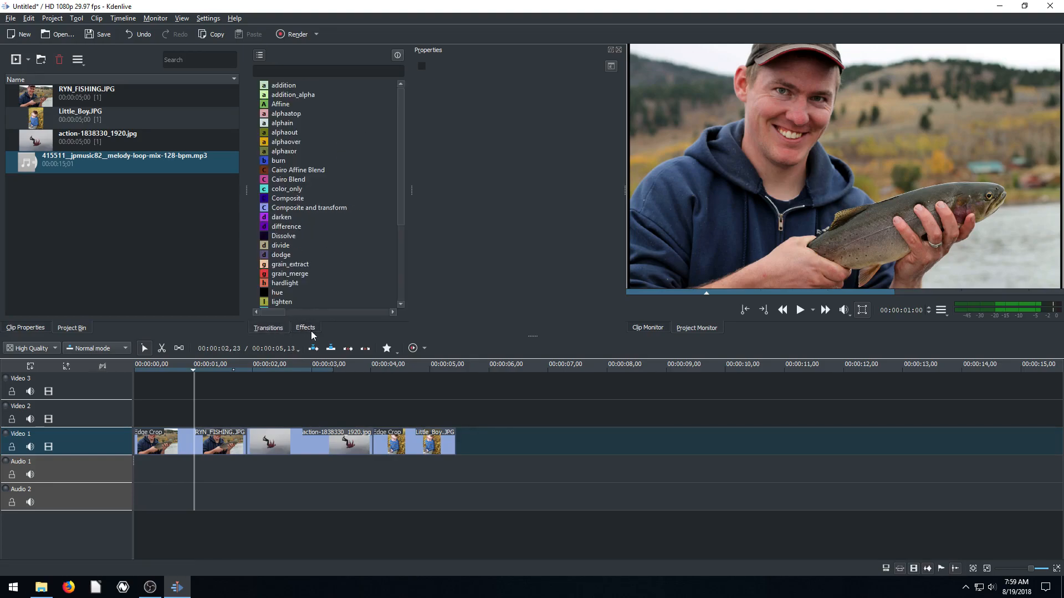
{"action": "mouse_move", "coordinate": [322, 284]}
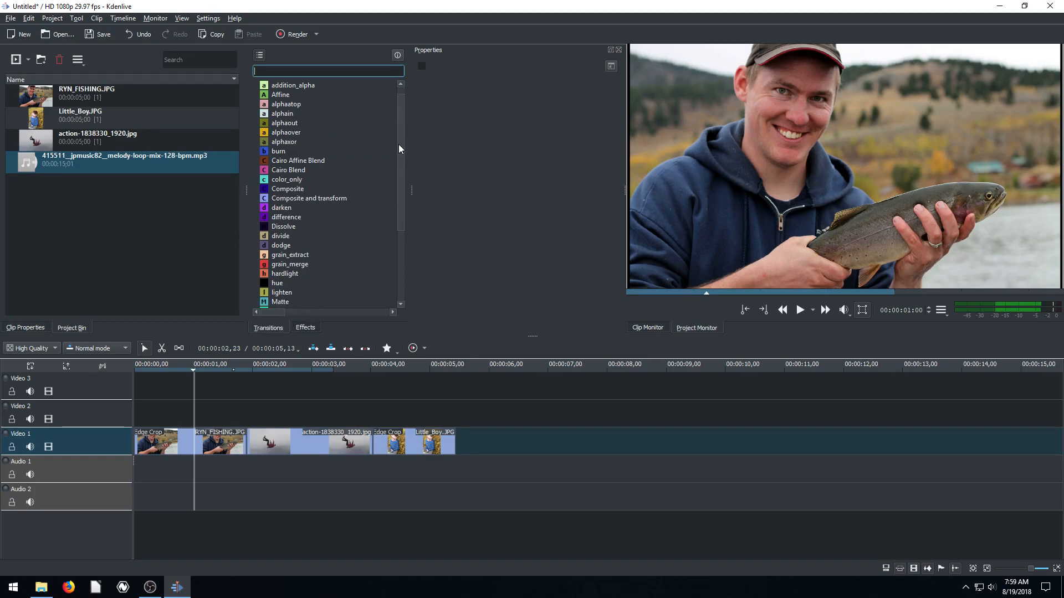
{"action": "scroll", "scroll_direction": "down", "scroll_amount": 3}
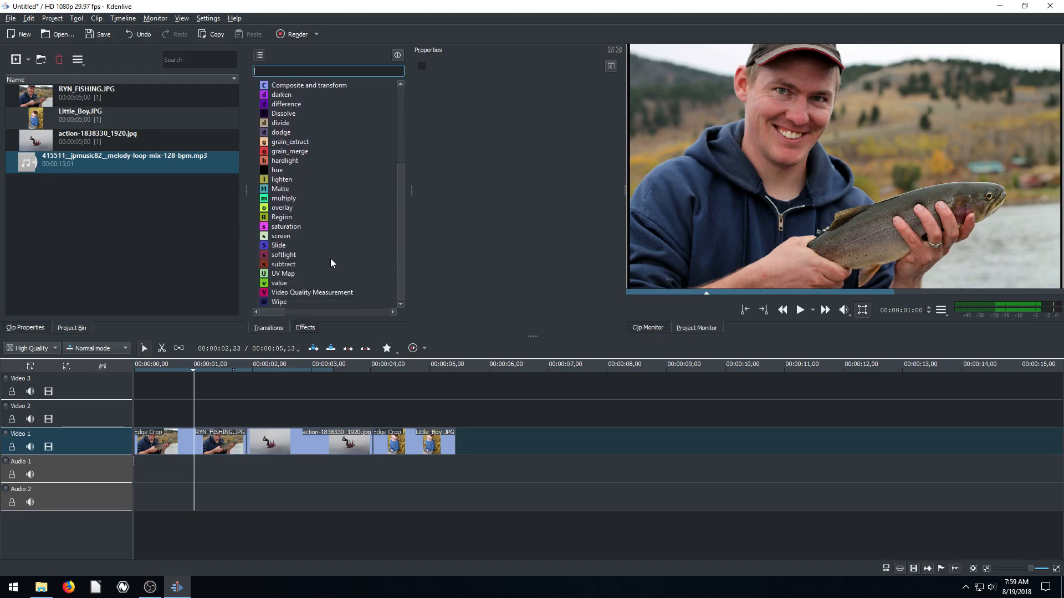
{"action": "mouse_move", "coordinate": [404, 258]}
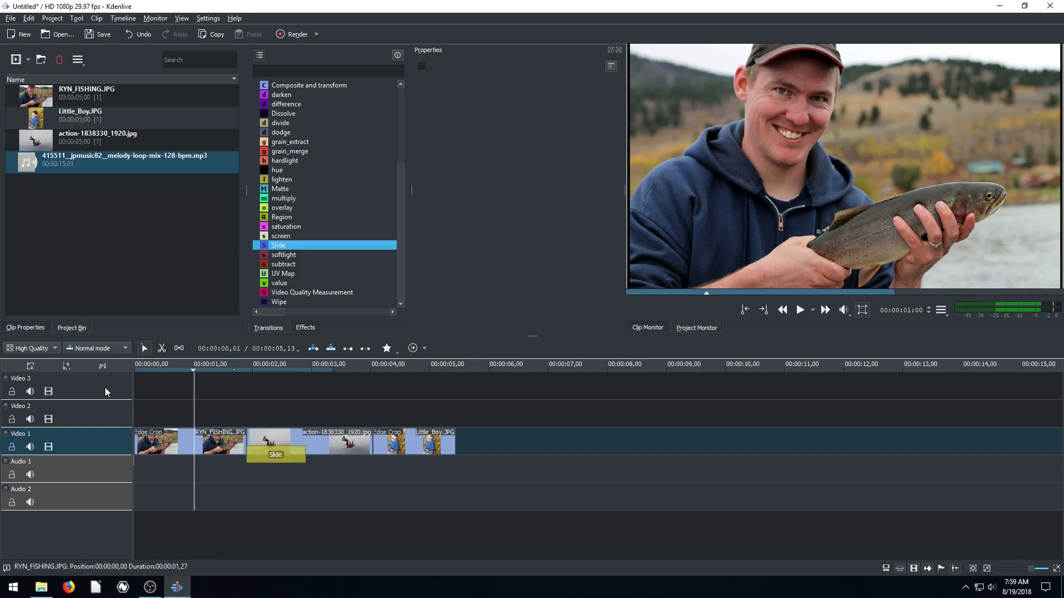
Delete the empty Video 3 and Audio 2 tracks, then zoom in on the timeline
{"action": "right_click", "coordinate": [105, 391]}
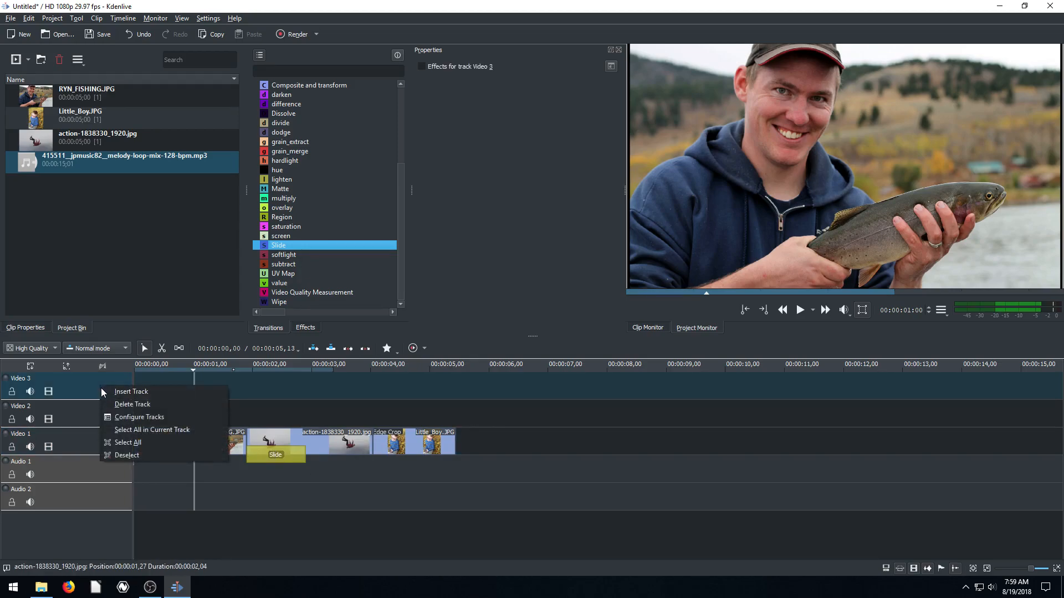
{"action": "mouse_move", "coordinate": [133, 404]}
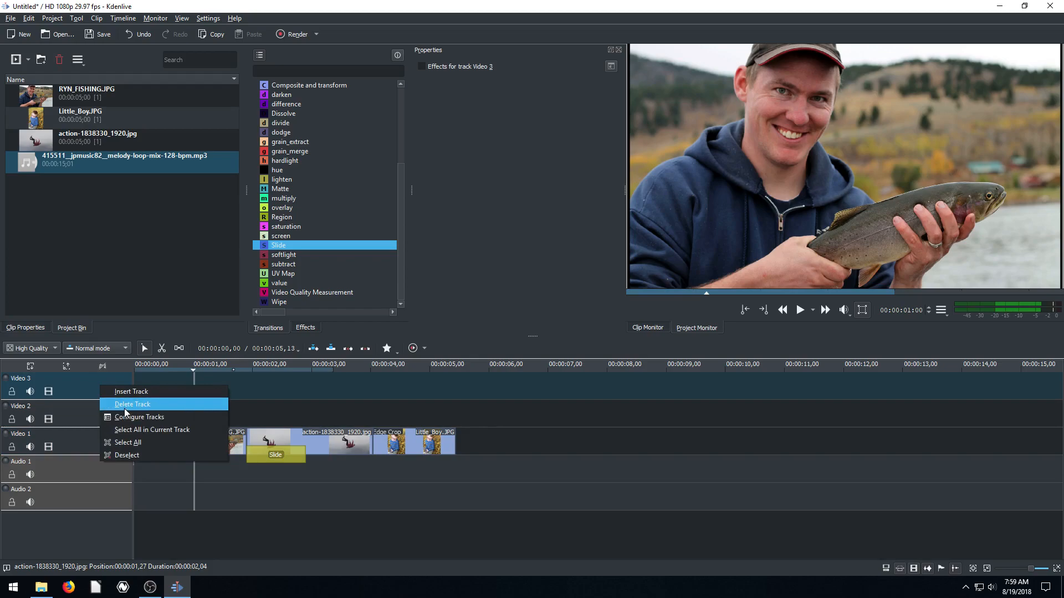
{"action": "left_click", "coordinate": [133, 404]}
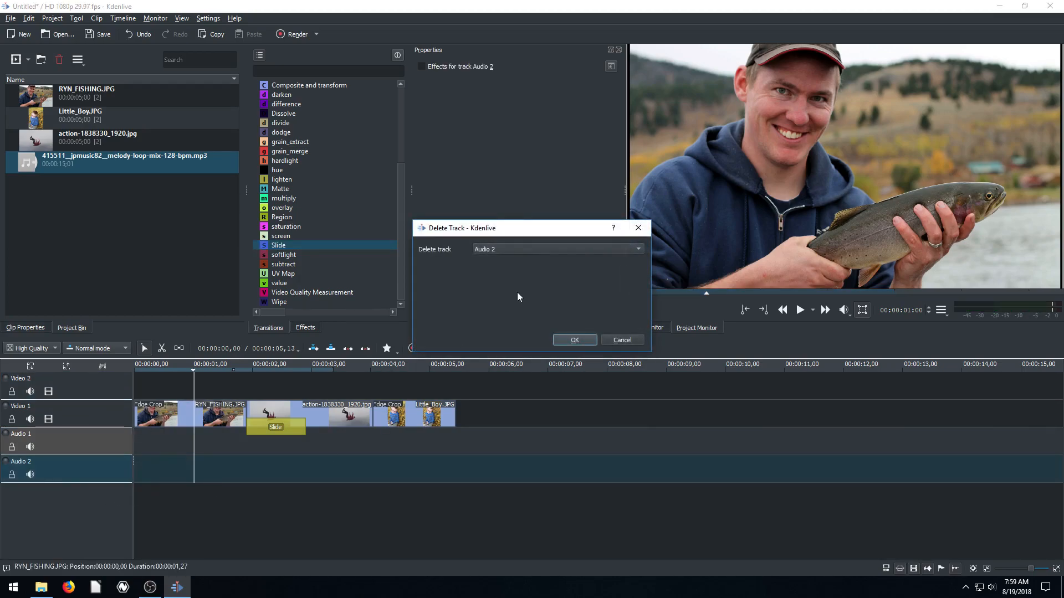
{"action": "left_click", "coordinate": [574, 340]}
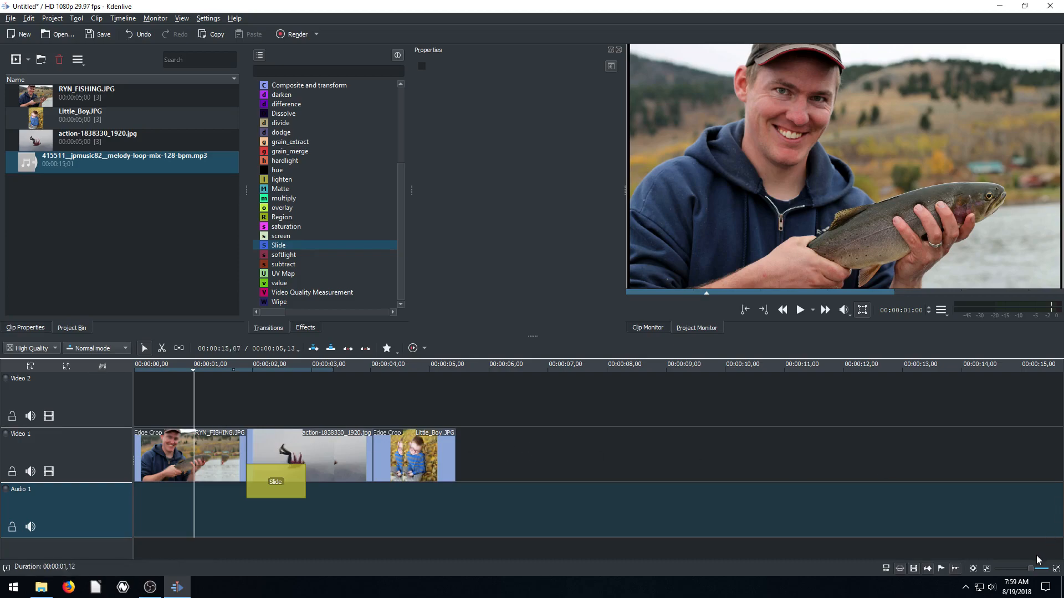
{"action": "left_click", "coordinate": [1036, 568]}
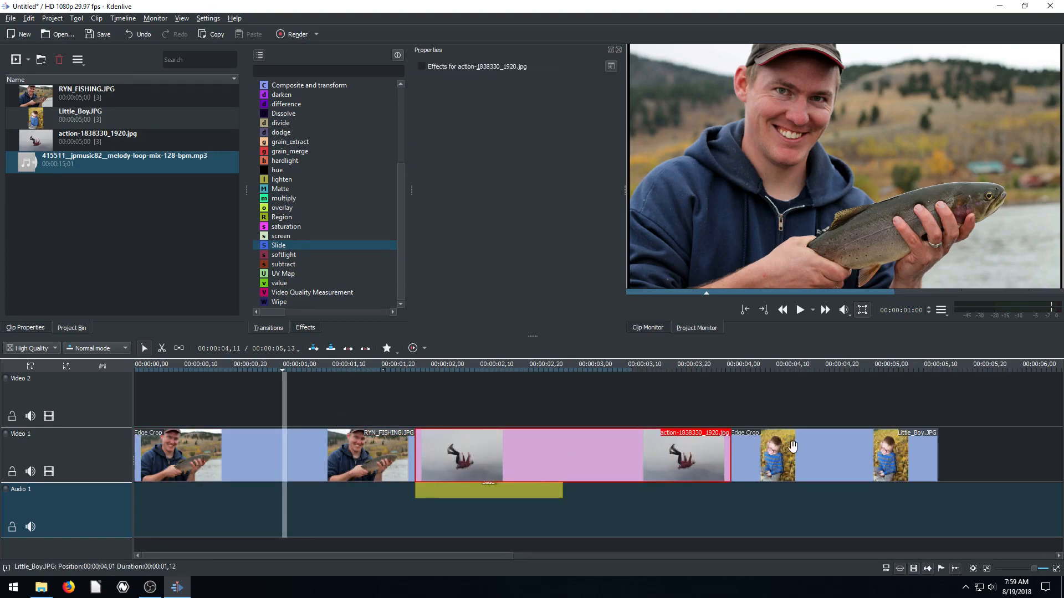
Select the Slide transition and scrub through the fishing-to-action slide at several ruler points
{"action": "left_click", "coordinate": [488, 481]}
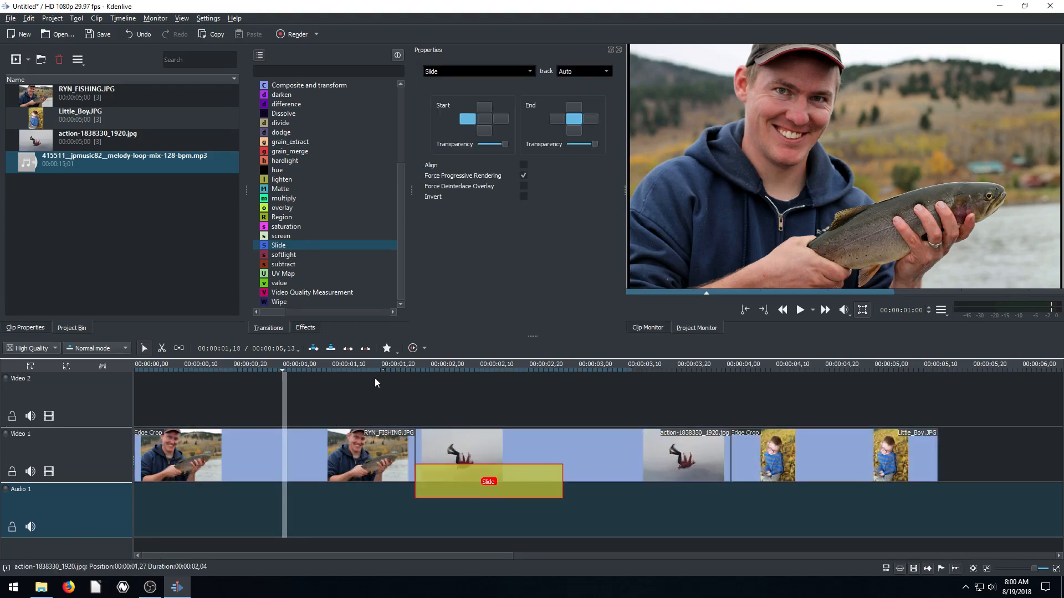
{"action": "left_click", "coordinate": [799, 309]}
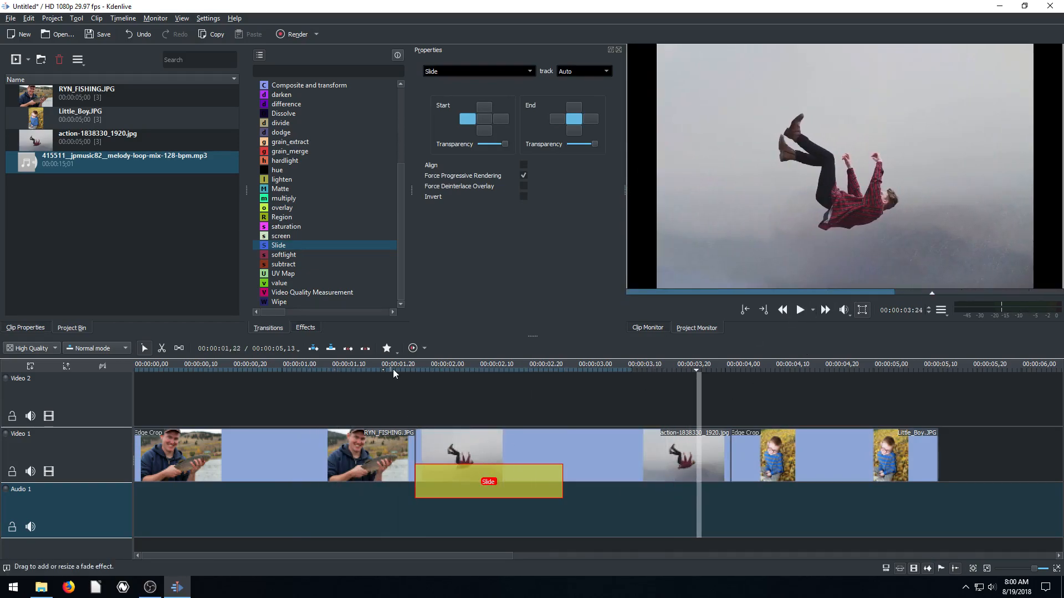
{"action": "left_click", "coordinate": [439, 372]}
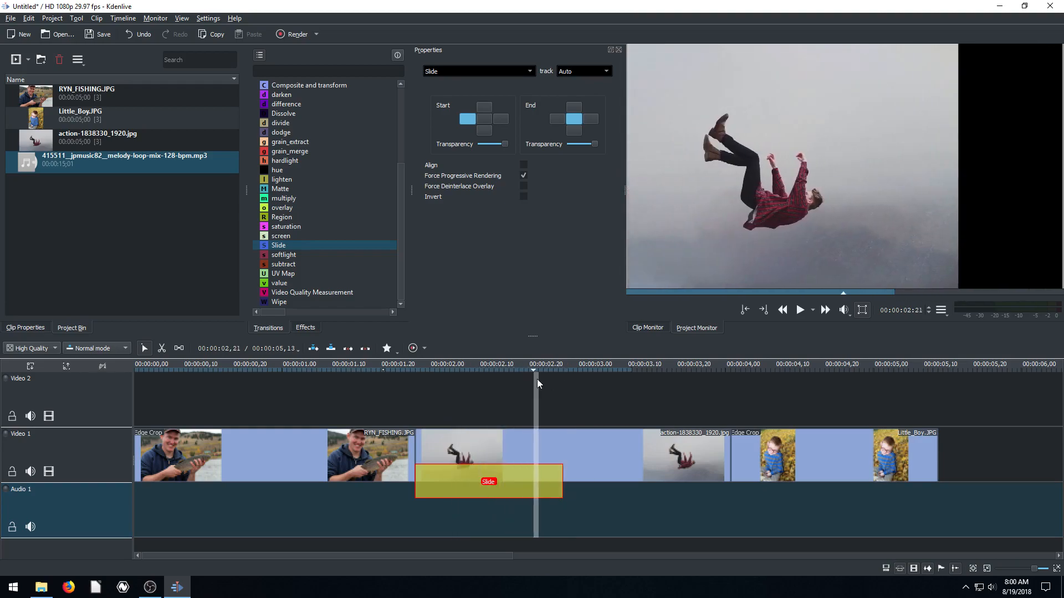
{"action": "left_click", "coordinate": [467, 371]}
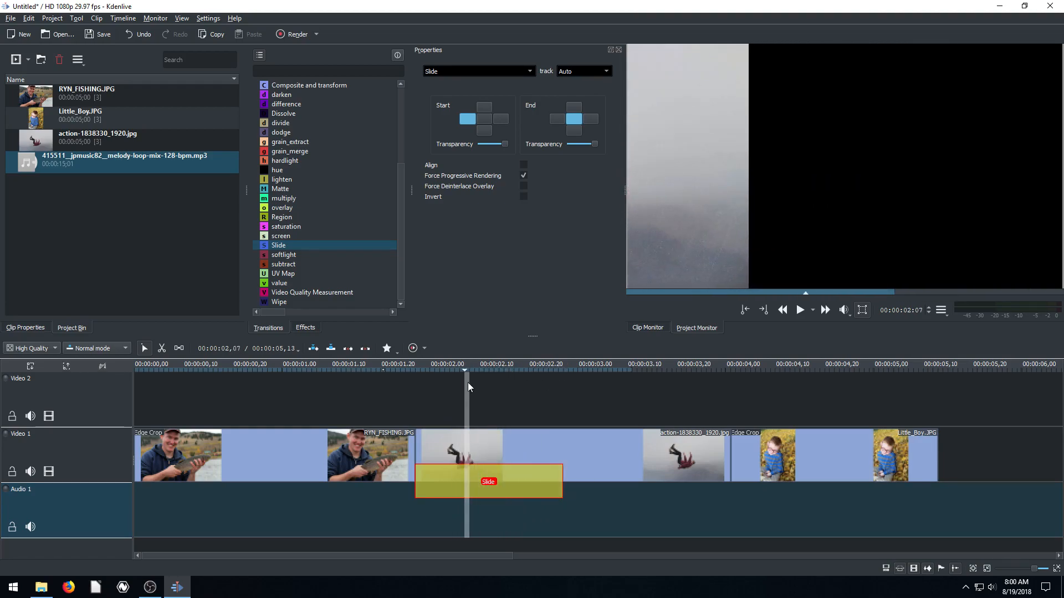
{"action": "left_click", "coordinate": [623, 370]}
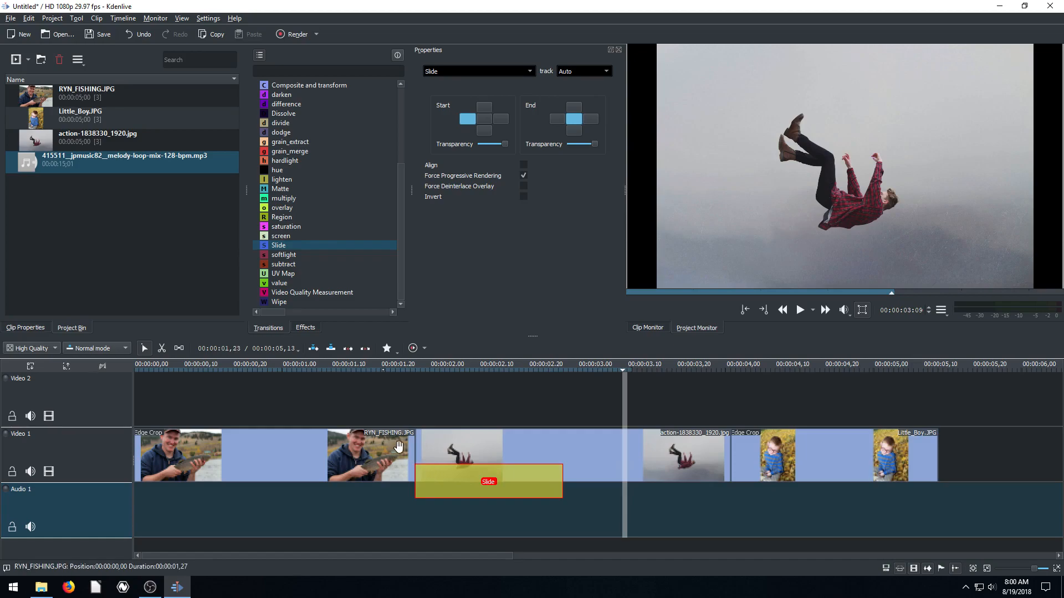
{"action": "left_click", "coordinate": [393, 371]}
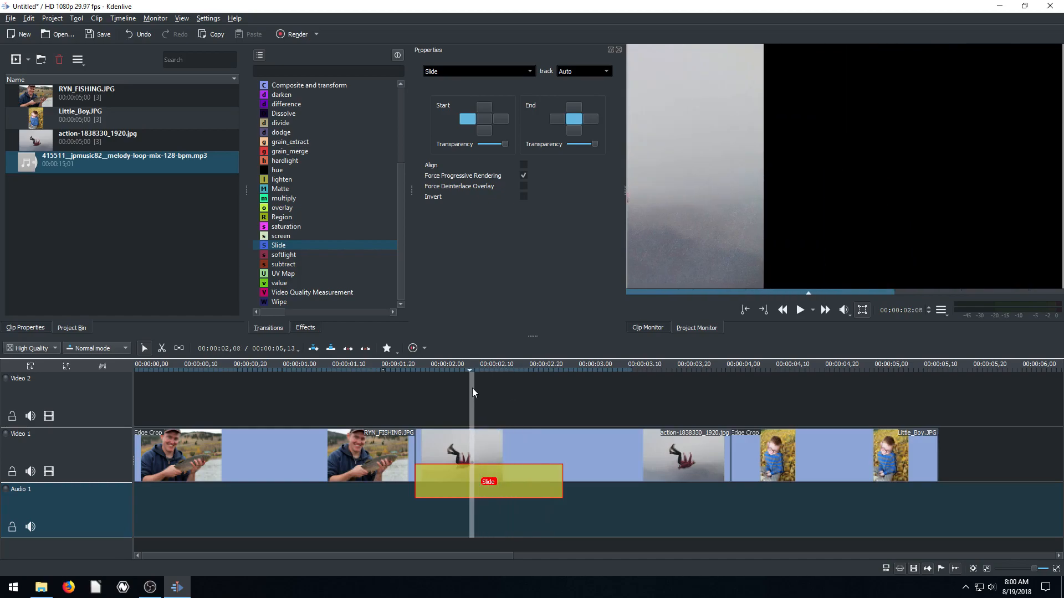
{"action": "left_click", "coordinate": [378, 368]}
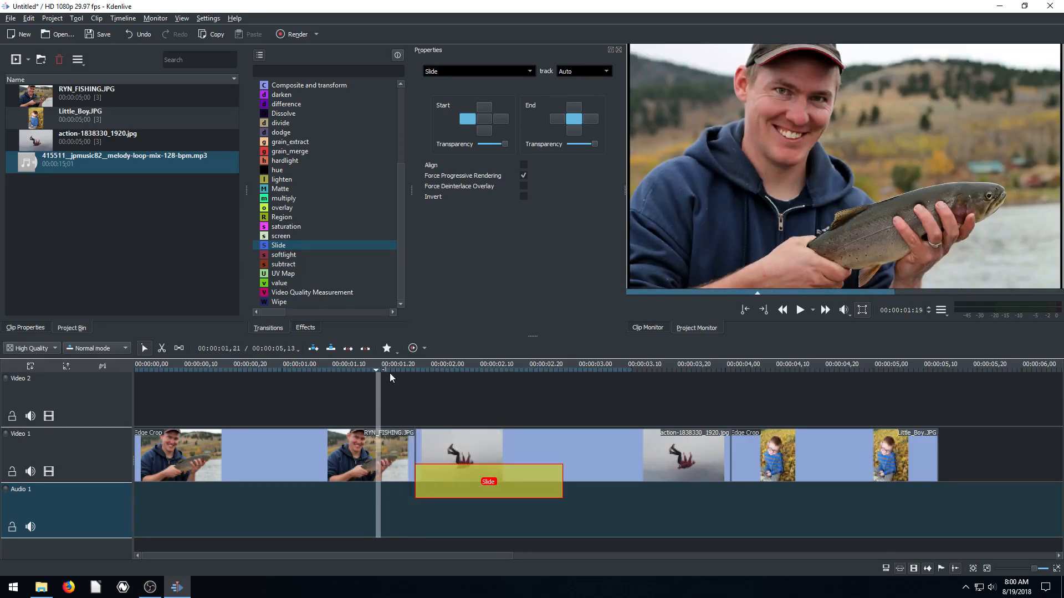
{"action": "left_click", "coordinate": [447, 371]}
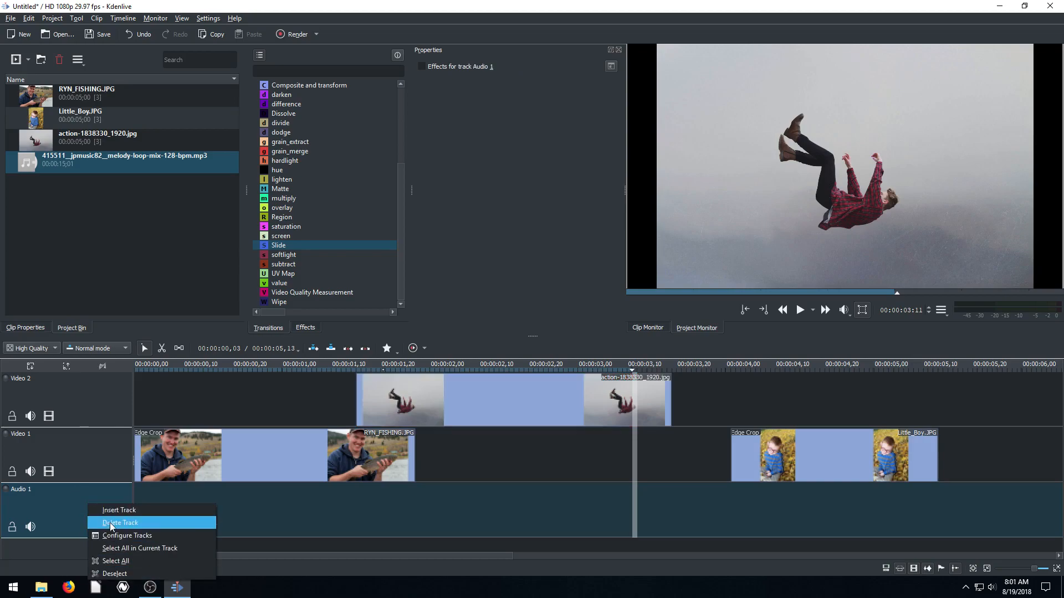
Delete the Audio 1 track and insert a Video 3 track above Video 2
{"action": "left_click", "coordinate": [120, 522]}
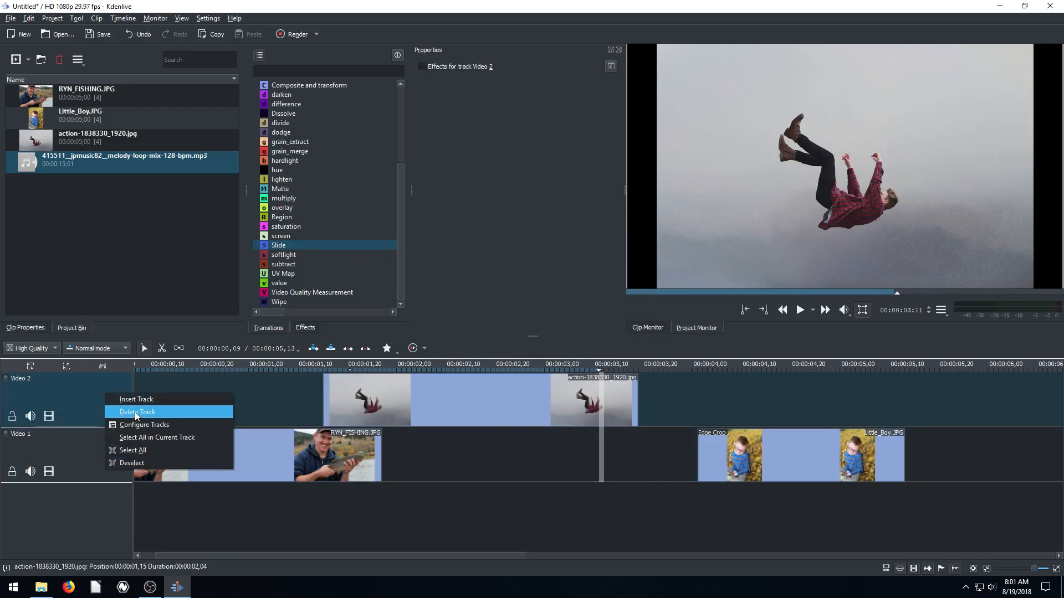
{"action": "left_click", "coordinate": [137, 399]}
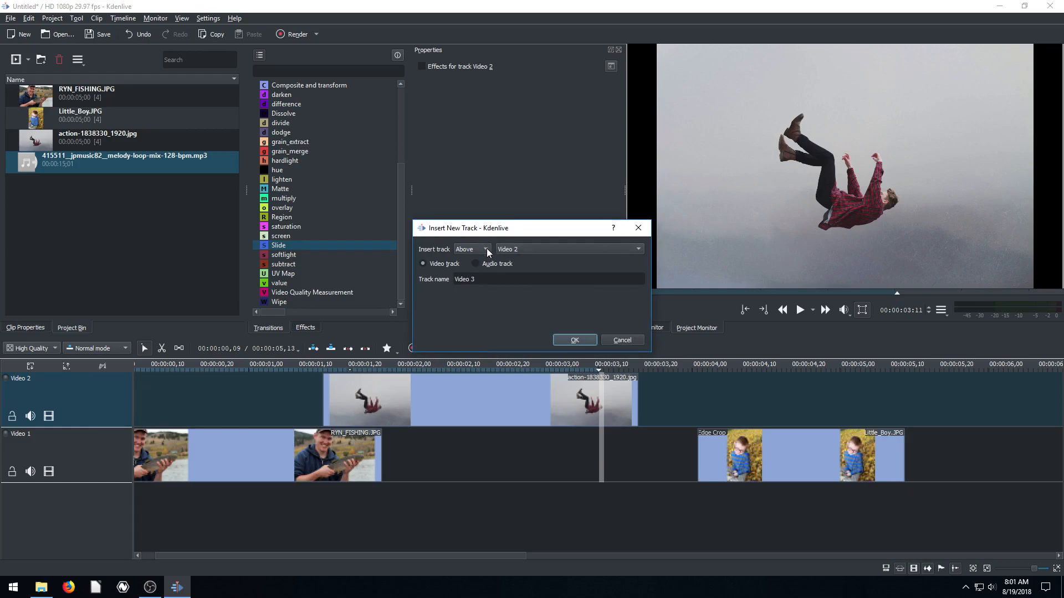
{"action": "left_click", "coordinate": [574, 340]}
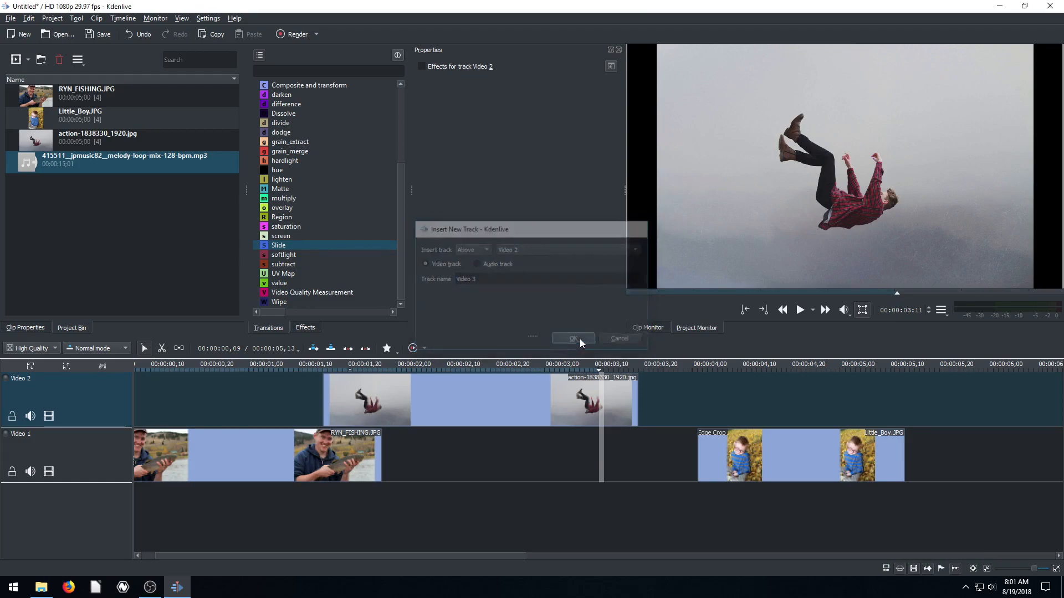
Confirm the dialog, then select the RYN_FISHING.JPG clip
{"action": "left_click", "coordinate": [572, 338]}
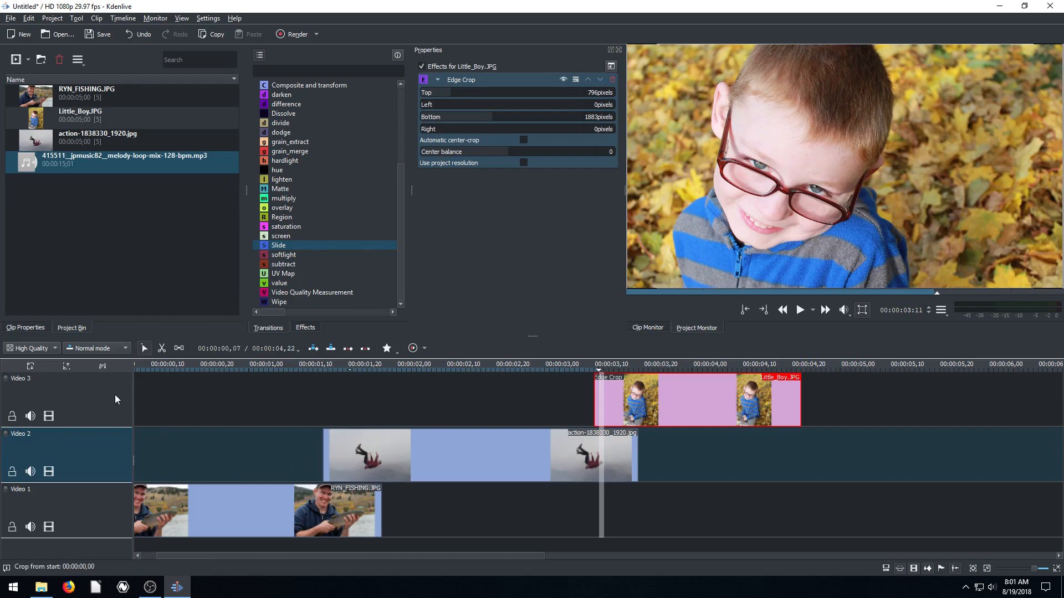
{"action": "mouse_move", "coordinate": [28, 387]}
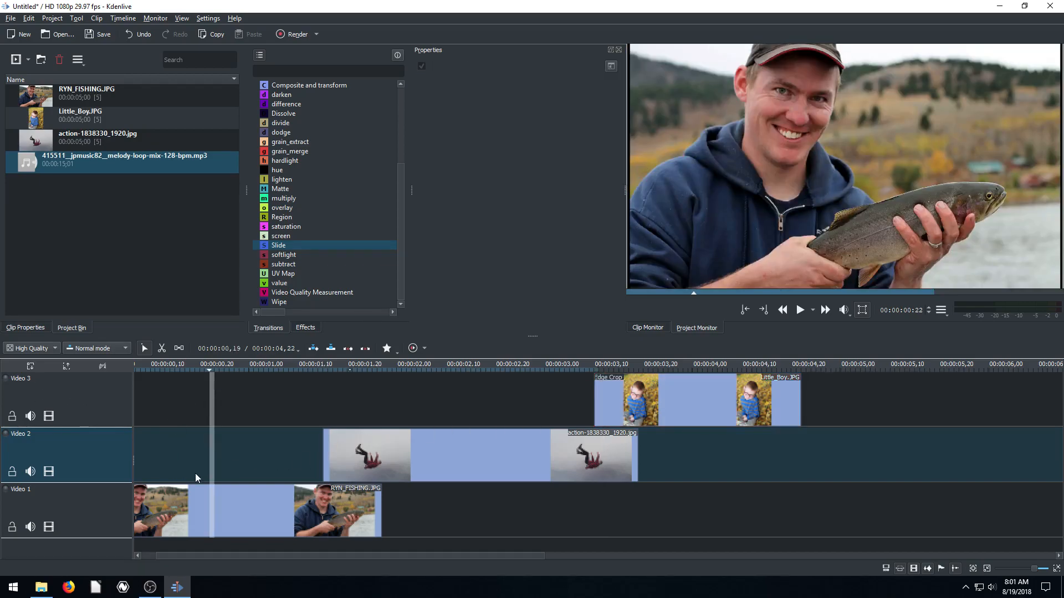
{"action": "left_click", "coordinate": [190, 511]}
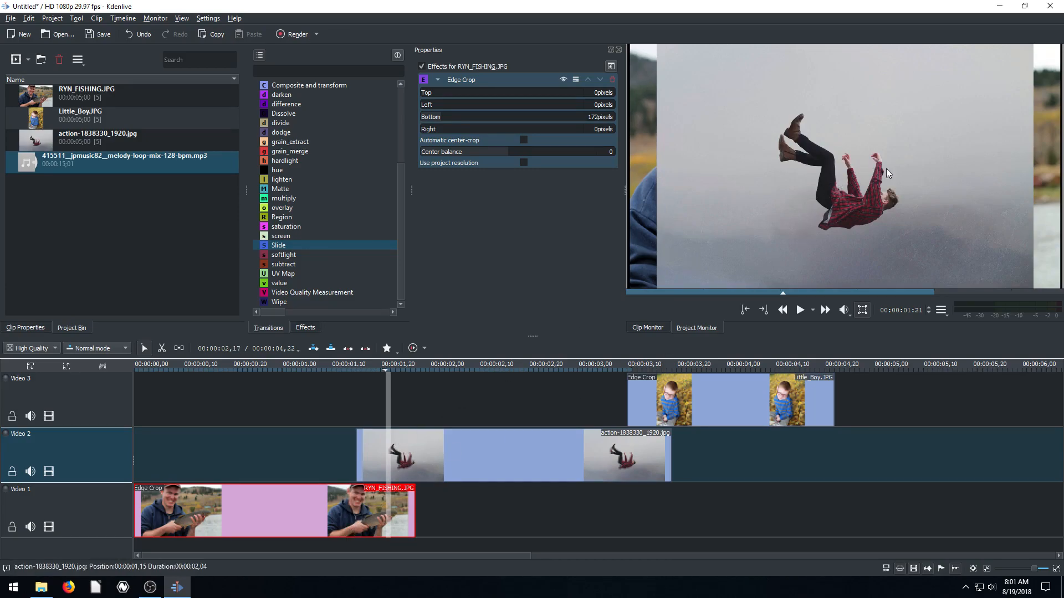
{"action": "mouse_move", "coordinate": [1028, 170]}
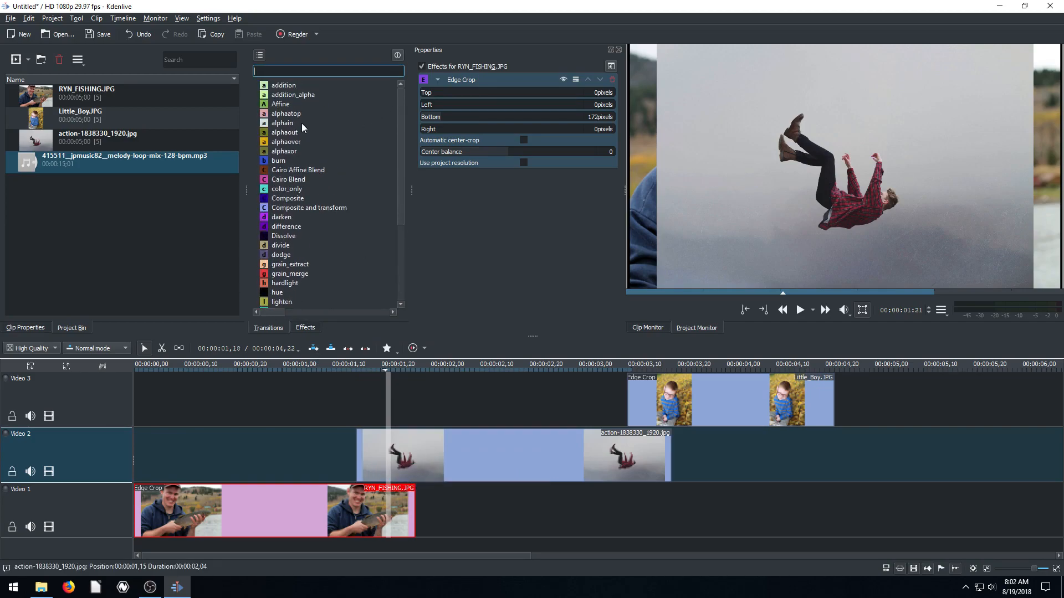
{"action": "mouse_move", "coordinate": [400, 193]}
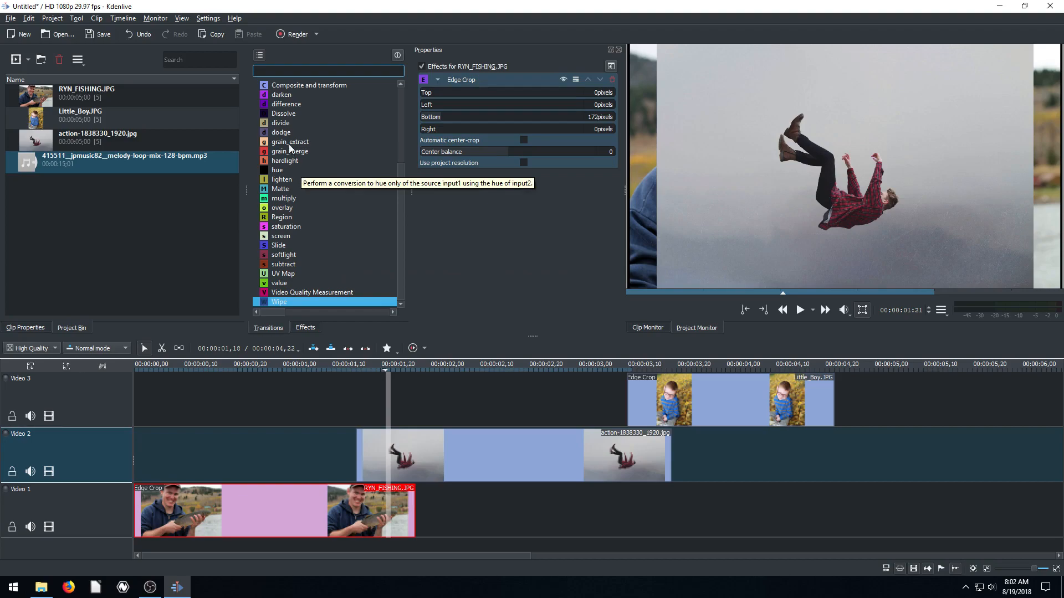
{"action": "mouse_move", "coordinate": [279, 307]}
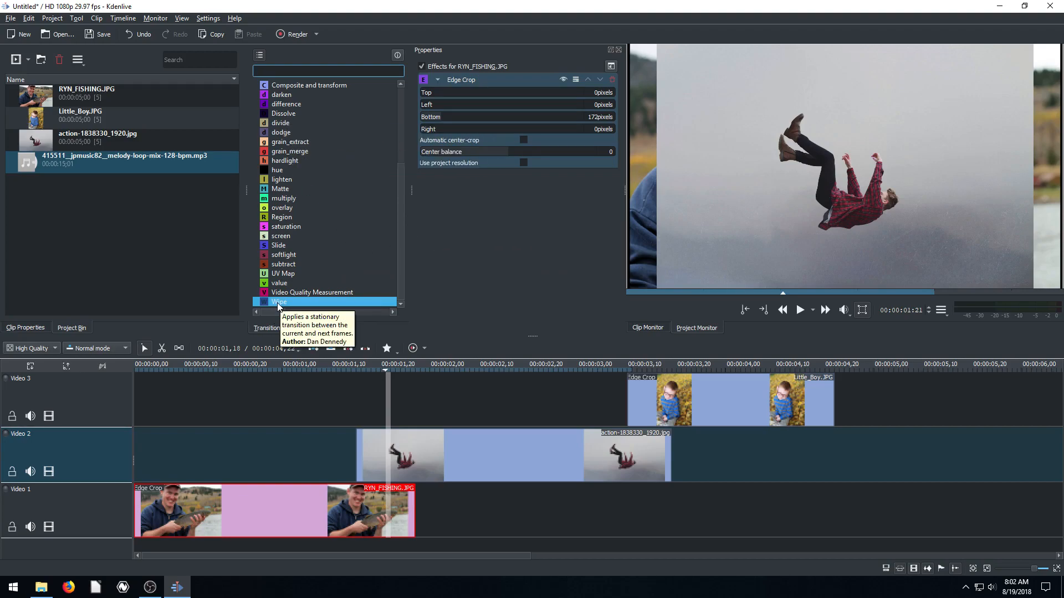
Drop Wipe onto the RYN_FISHING/action overlap, show its settings and preview it
{"action": "left_click_drag", "start_coordinate": [279, 301], "coordinate": [456, 464]}
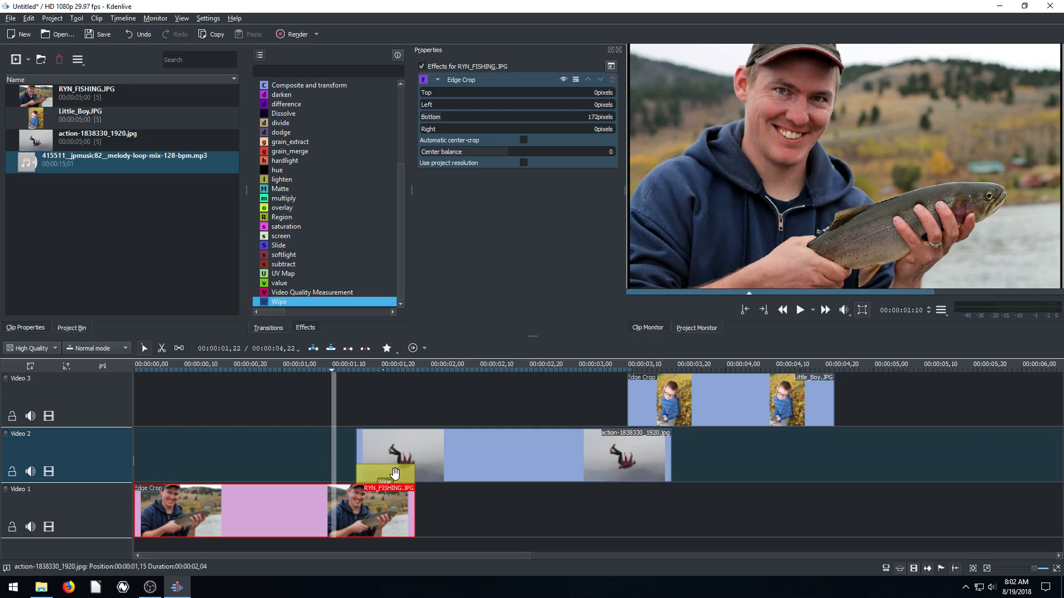
{"action": "left_click", "coordinate": [385, 472]}
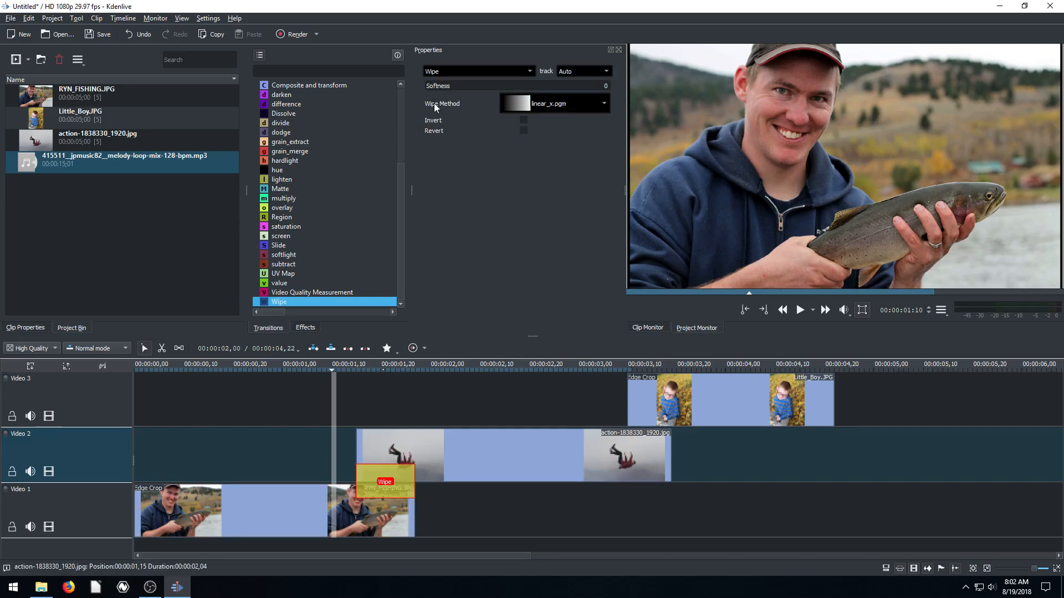
{"action": "mouse_move", "coordinate": [494, 115]}
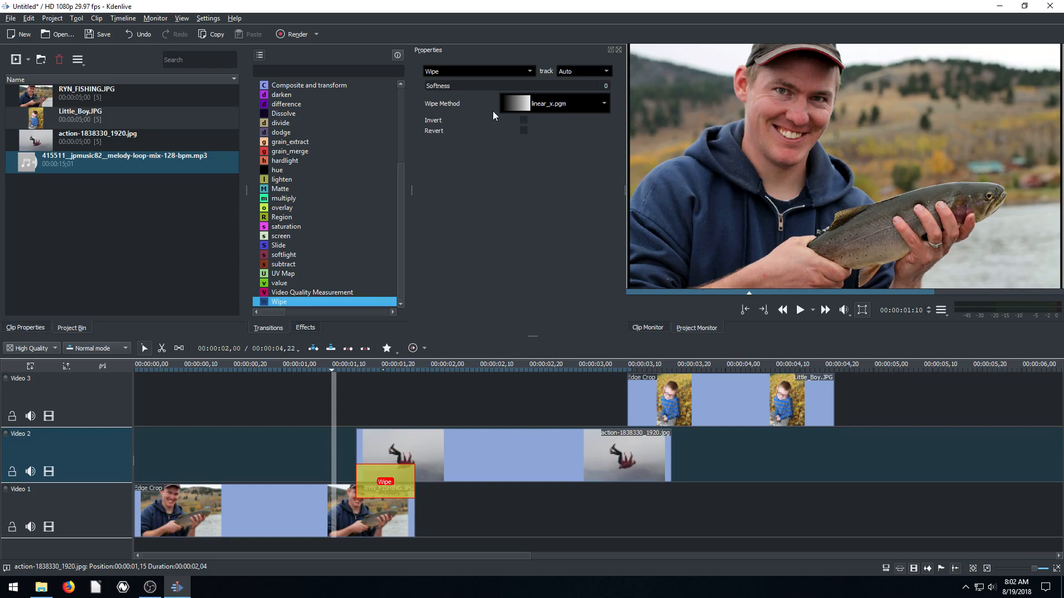
{"action": "mouse_move", "coordinate": [426, 238]}
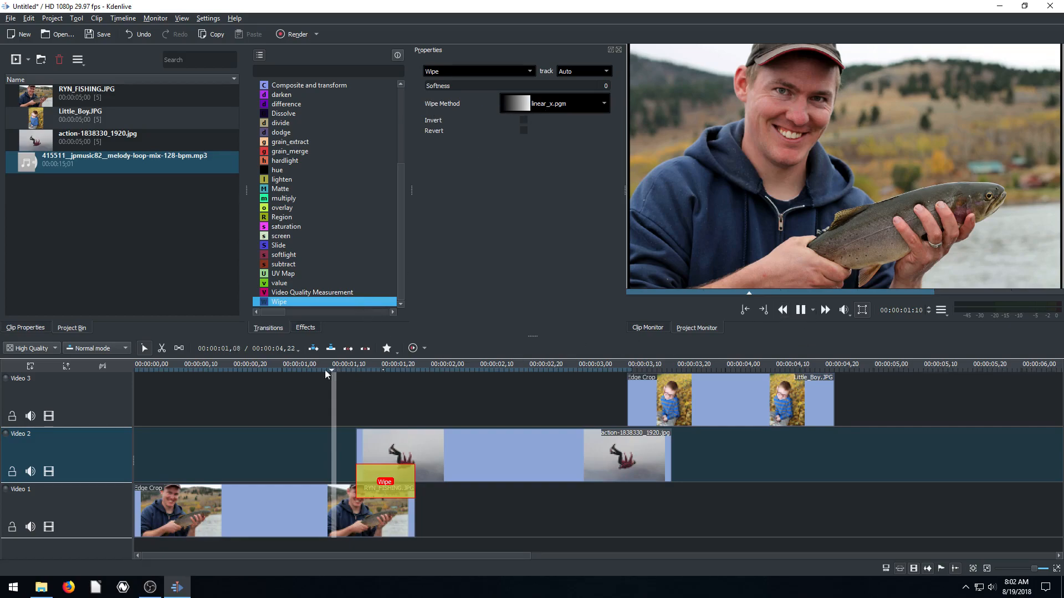
{"action": "left_click", "coordinate": [800, 309]}
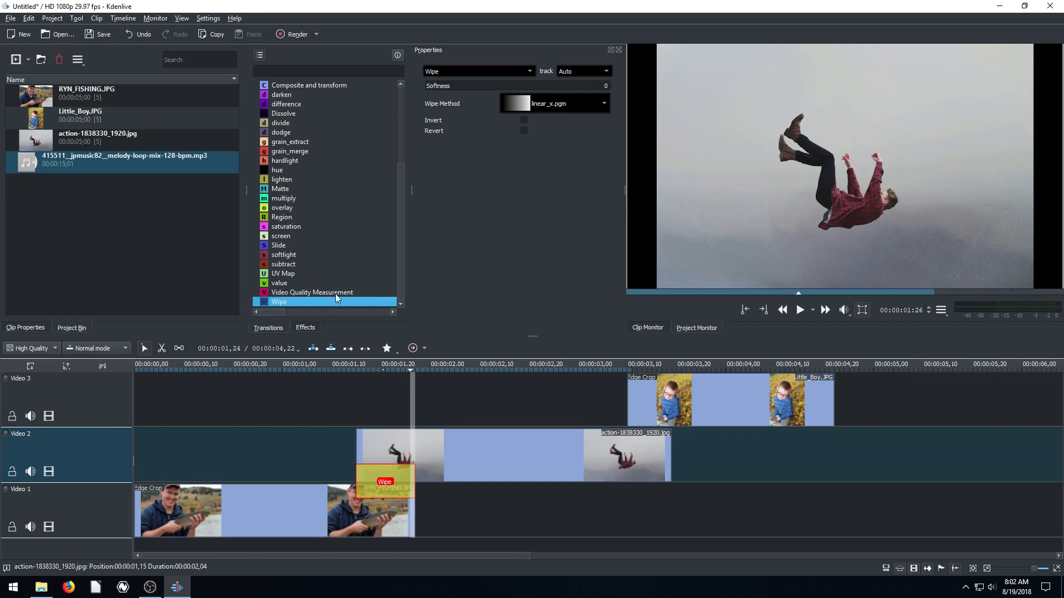
Switch the wipe pattern to clock and preview it in the monitor
{"action": "left_click", "coordinate": [553, 103]}
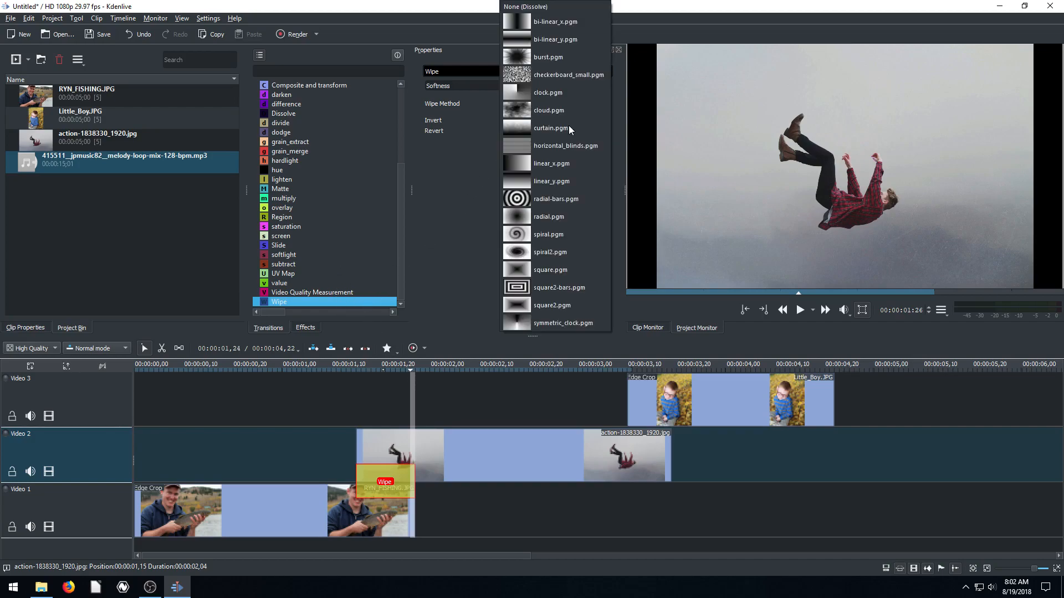
{"action": "mouse_move", "coordinate": [562, 171]}
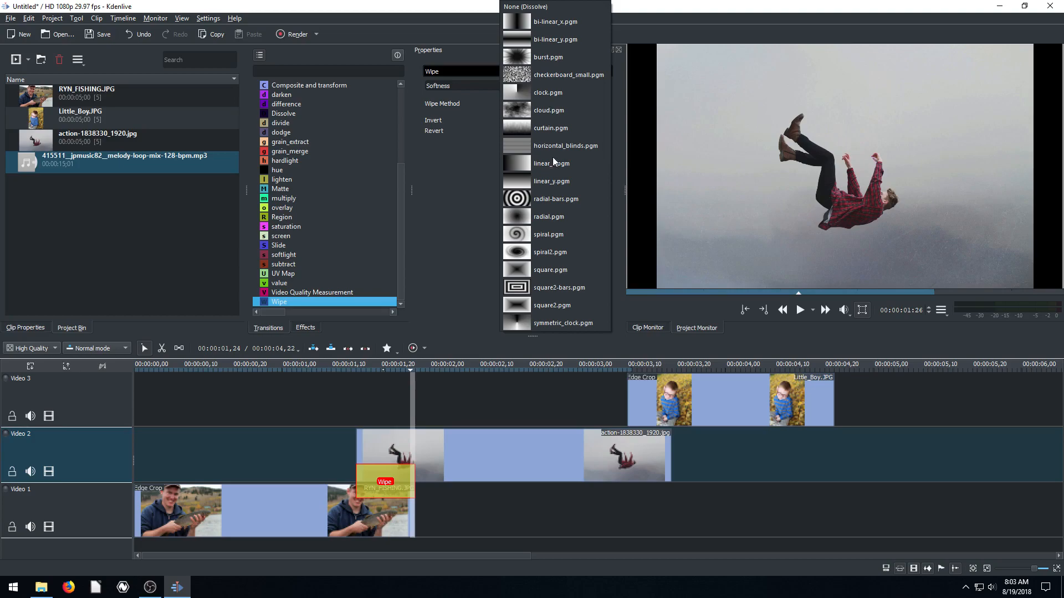
{"action": "left_click", "coordinate": [547, 93]}
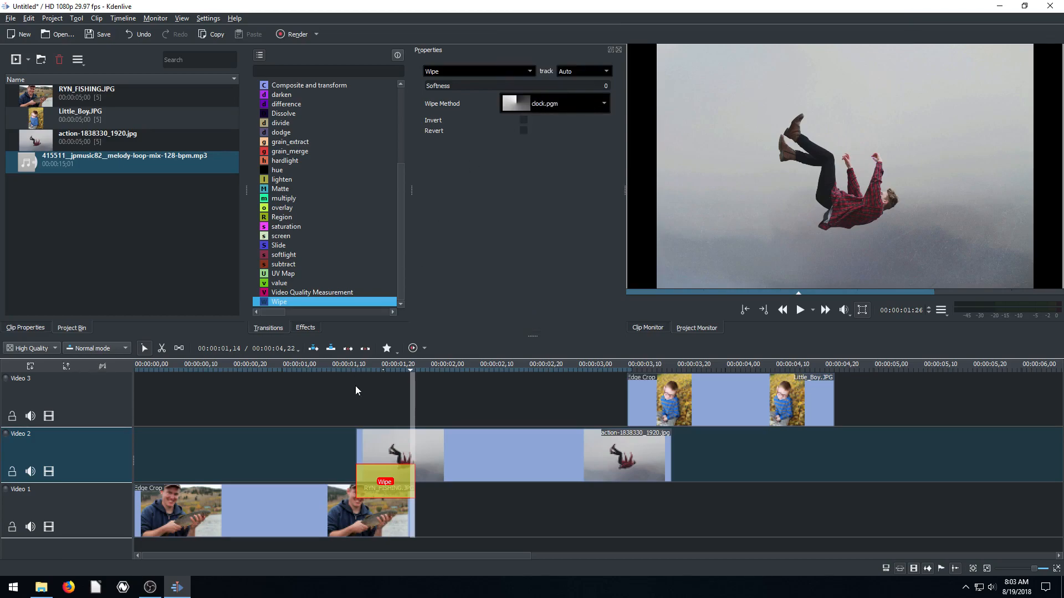
{"action": "left_click", "coordinate": [380, 370]}
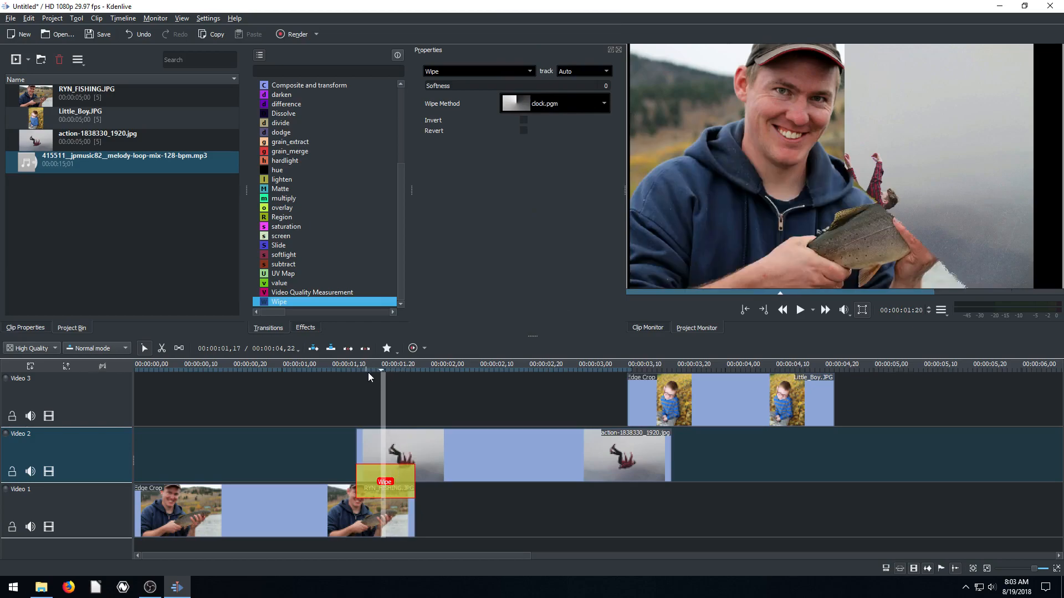
{"action": "left_click", "coordinate": [404, 372]}
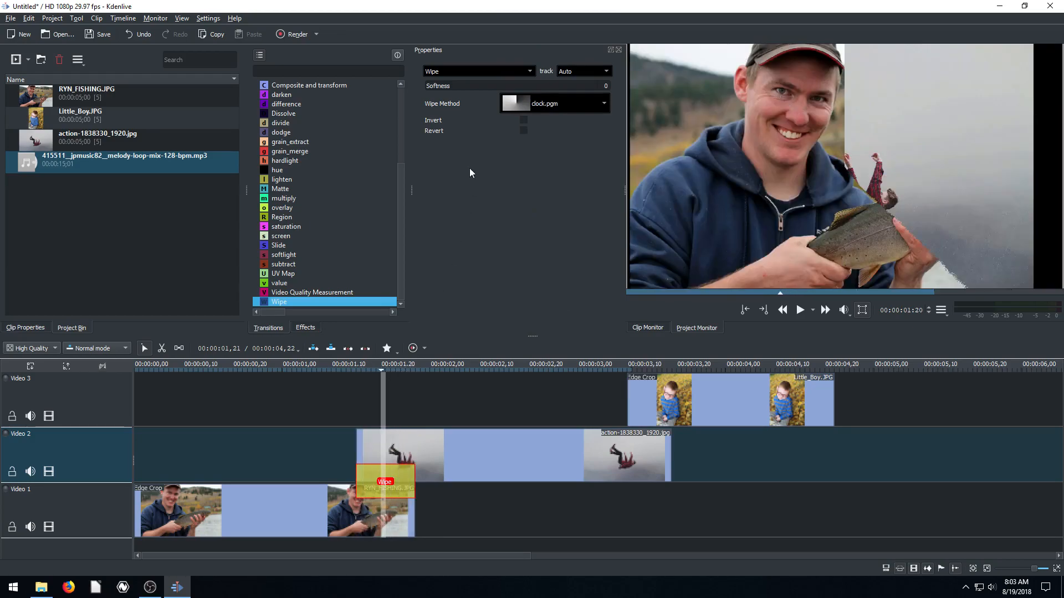
{"action": "mouse_move", "coordinate": [319, 161]}
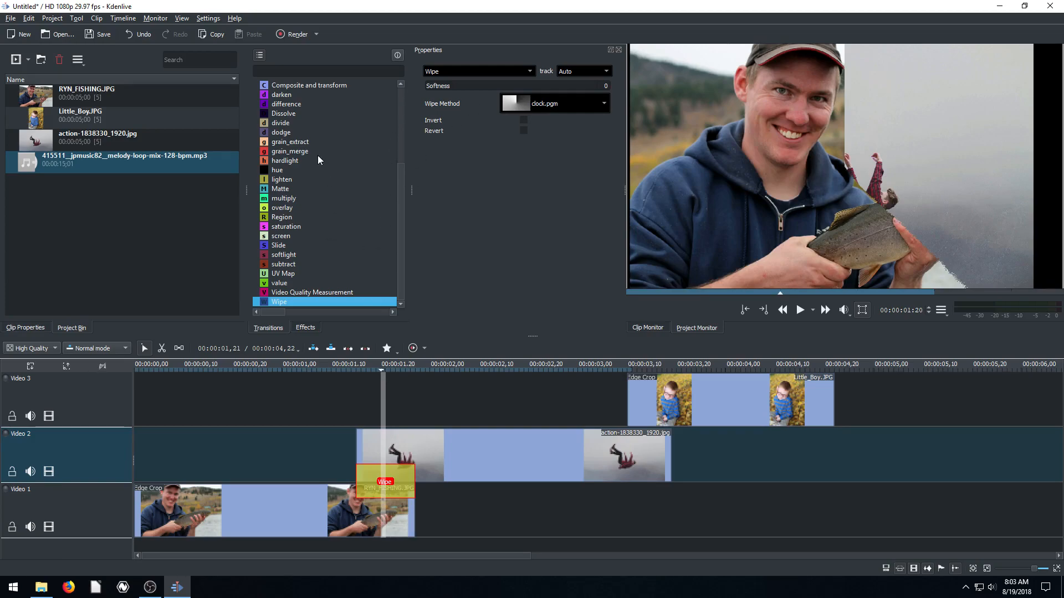
{"action": "mouse_move", "coordinate": [587, 96]}
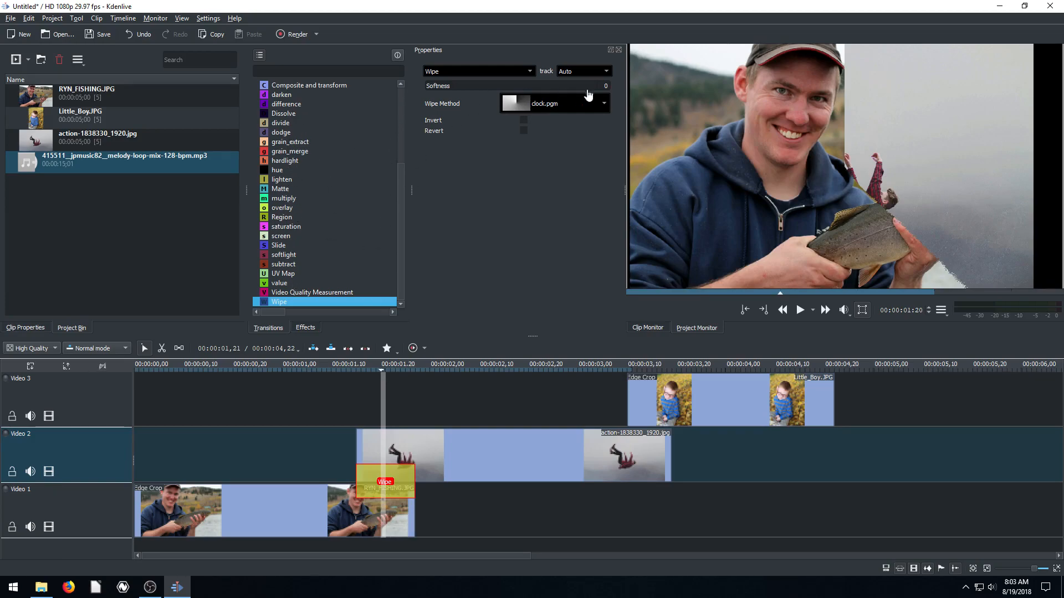
Try other wipe patterns, including square, before settling on spiral2
{"action": "left_click", "coordinate": [554, 103]}
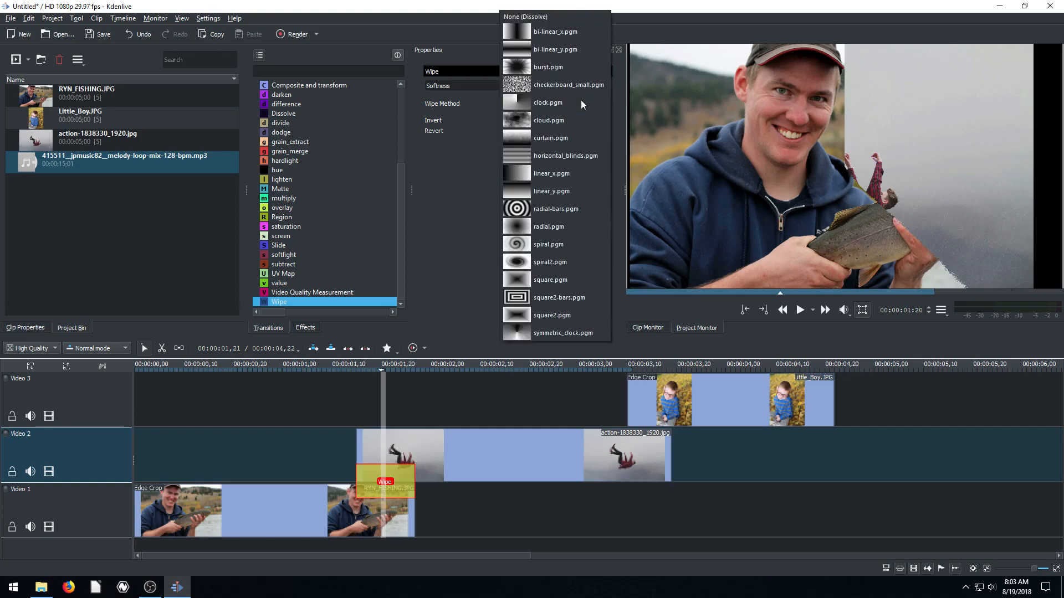
{"action": "left_click", "coordinate": [565, 156]}
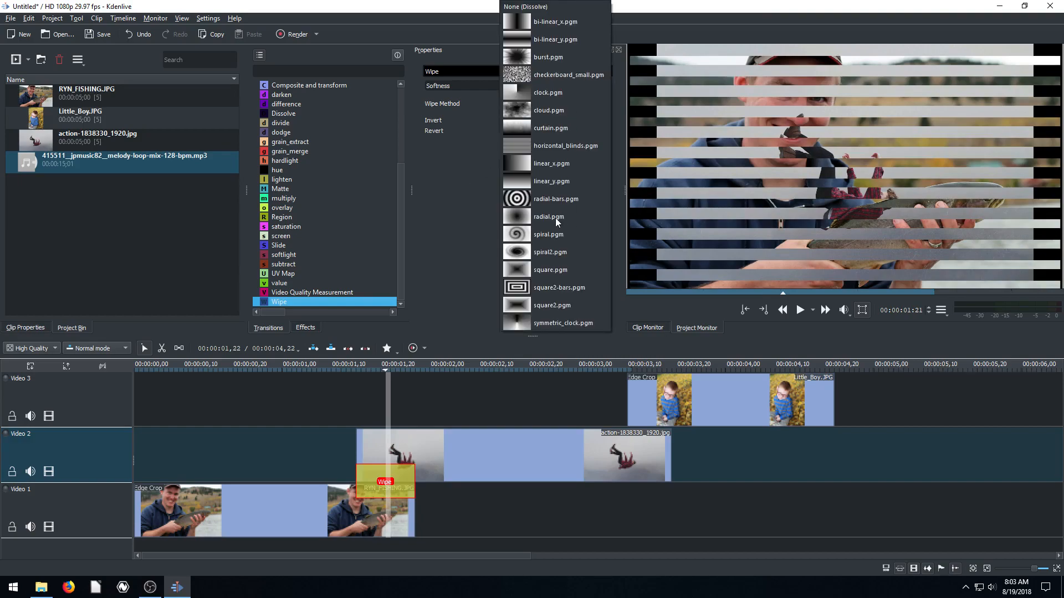
{"action": "left_click", "coordinate": [548, 216]}
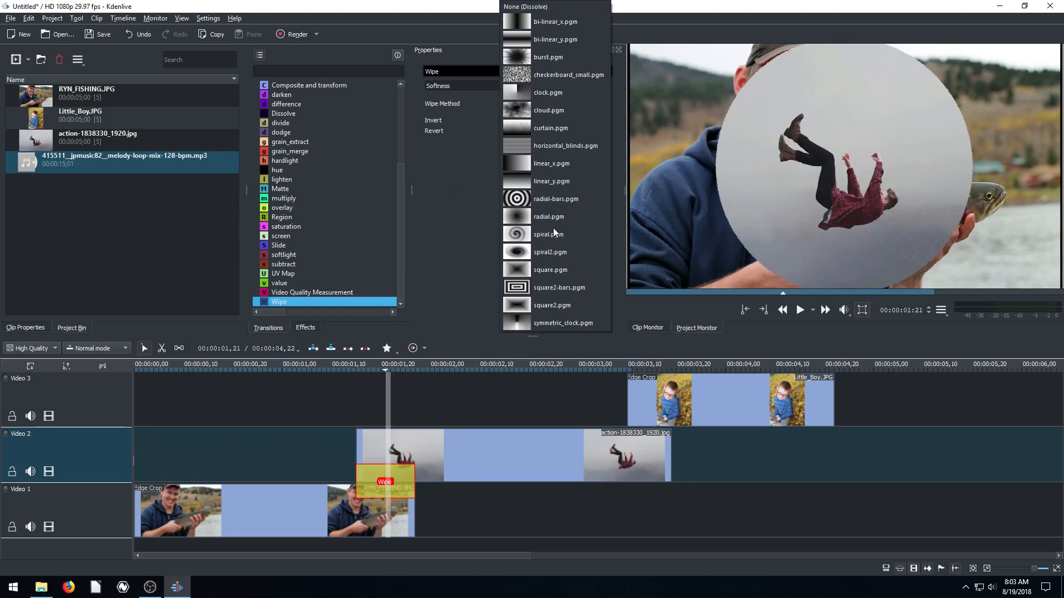
{"action": "left_click", "coordinate": [550, 269]}
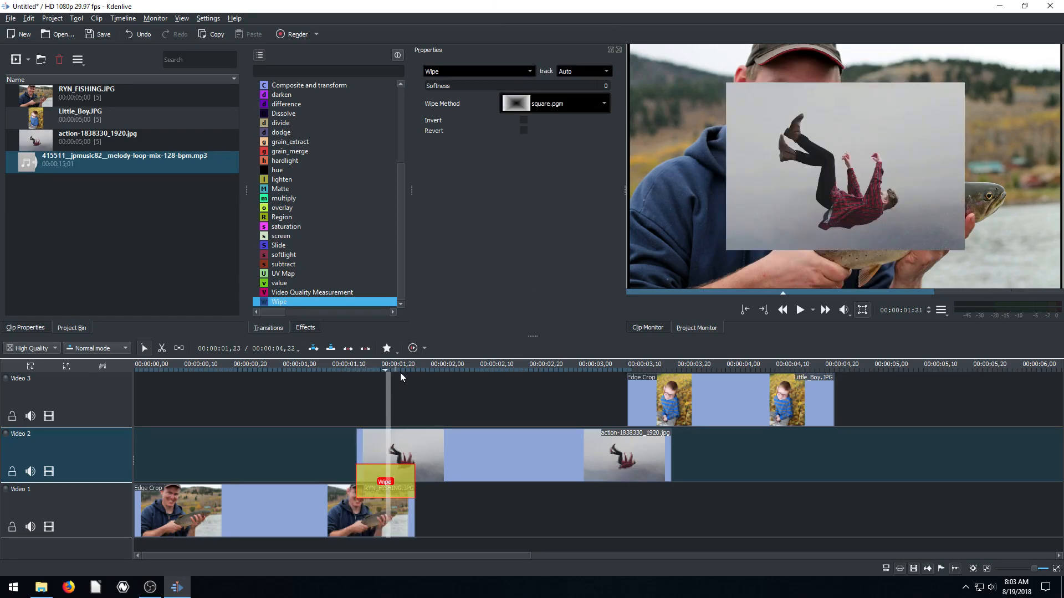
{"action": "left_click", "coordinate": [553, 103]}
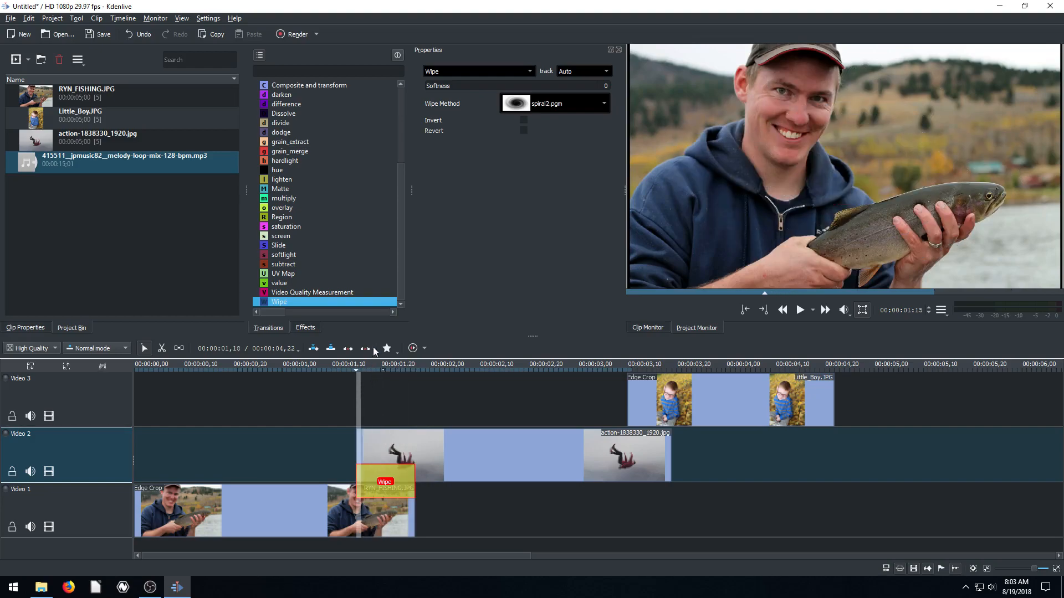
{"action": "mouse_move", "coordinate": [287, 247]}
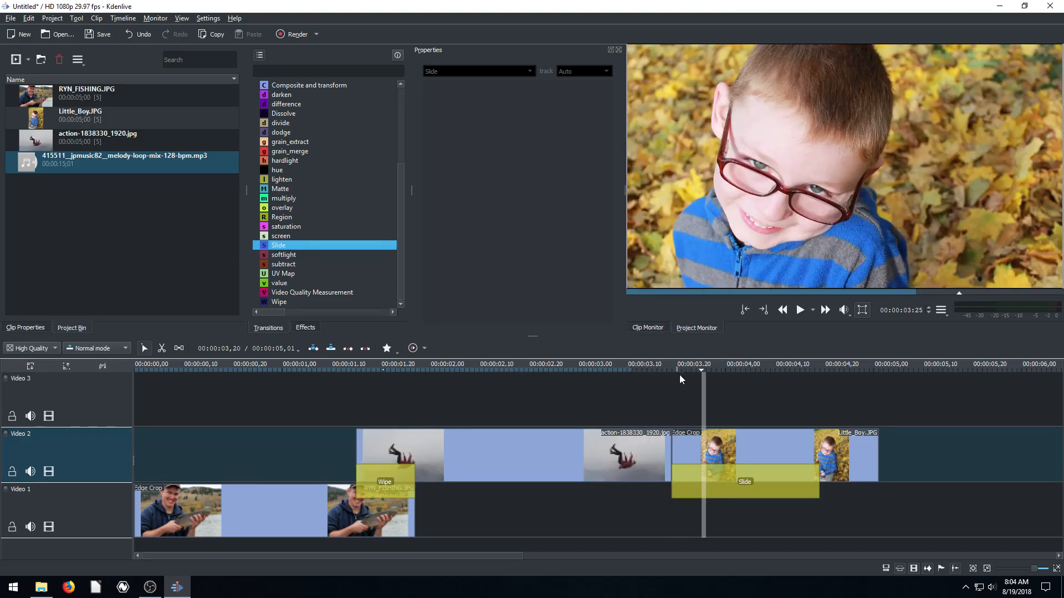
Preview the slide between the action photo and the Little_Boy photo
{"action": "left_click", "coordinate": [814, 372]}
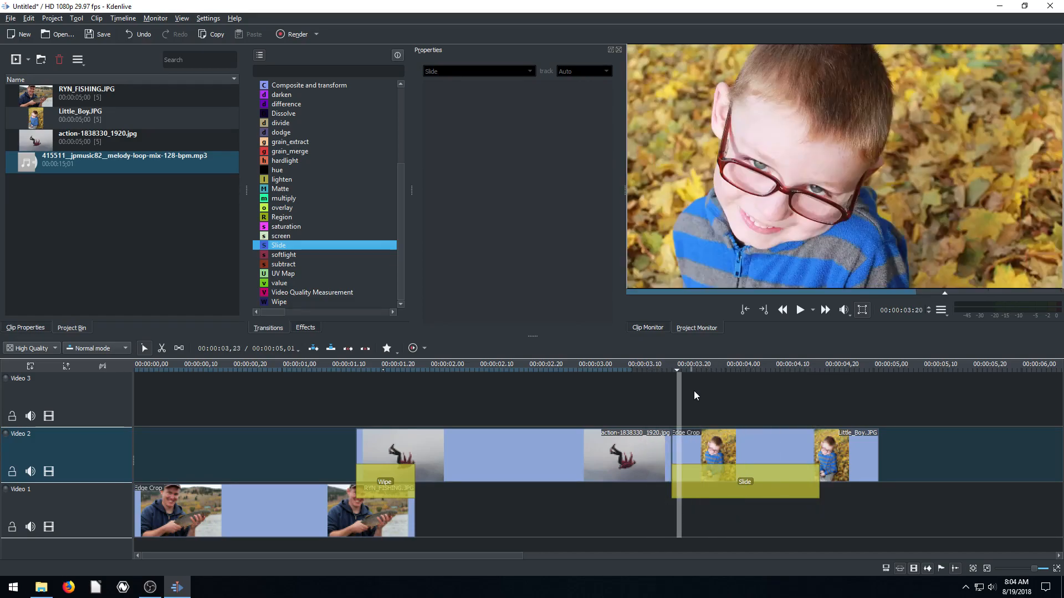
{"action": "left_click", "coordinate": [744, 482]}
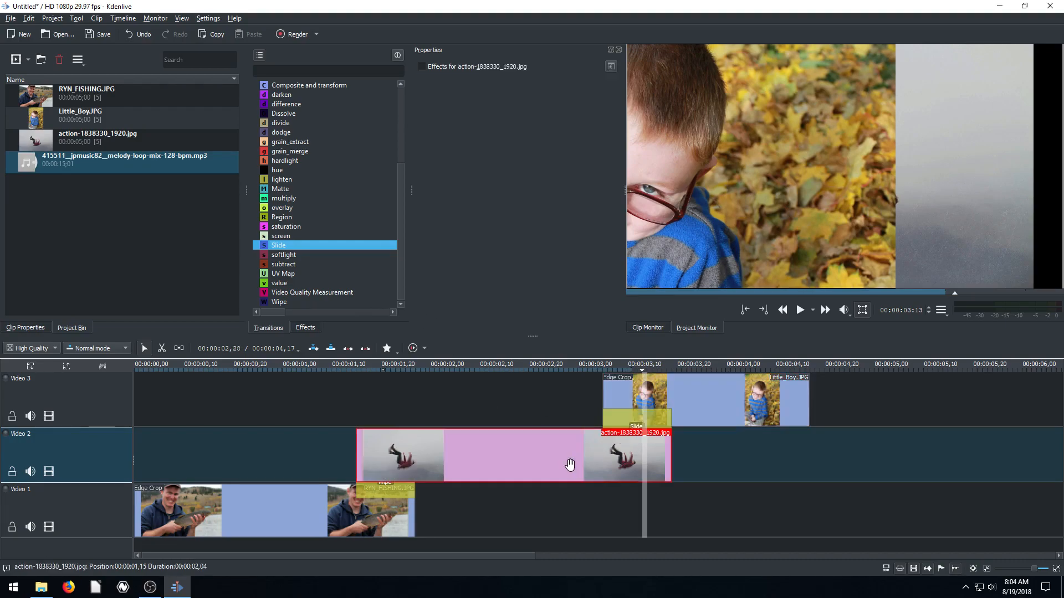
Set the Slide transition's start position to top, preview it, then select Little_Boy
{"action": "left_click", "coordinate": [635, 426]}
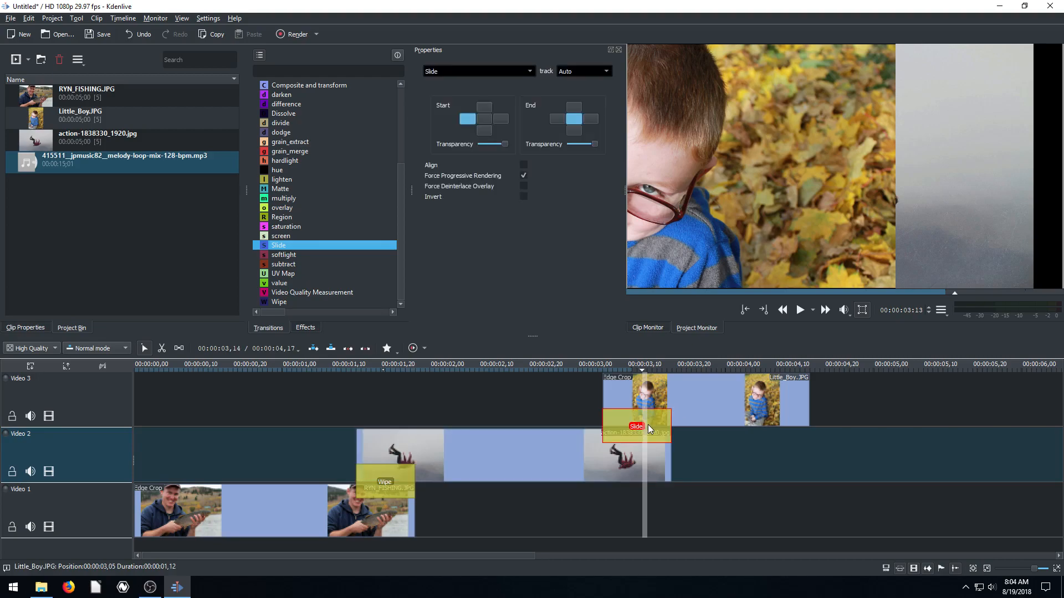
{"action": "mouse_move", "coordinate": [619, 198]}
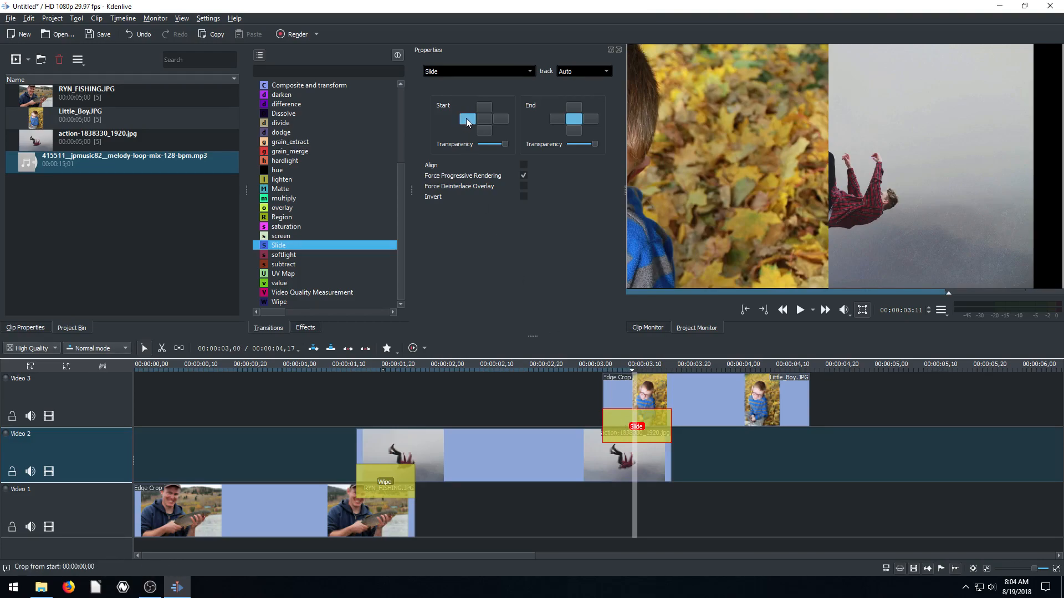
{"action": "left_click", "coordinate": [466, 120]}
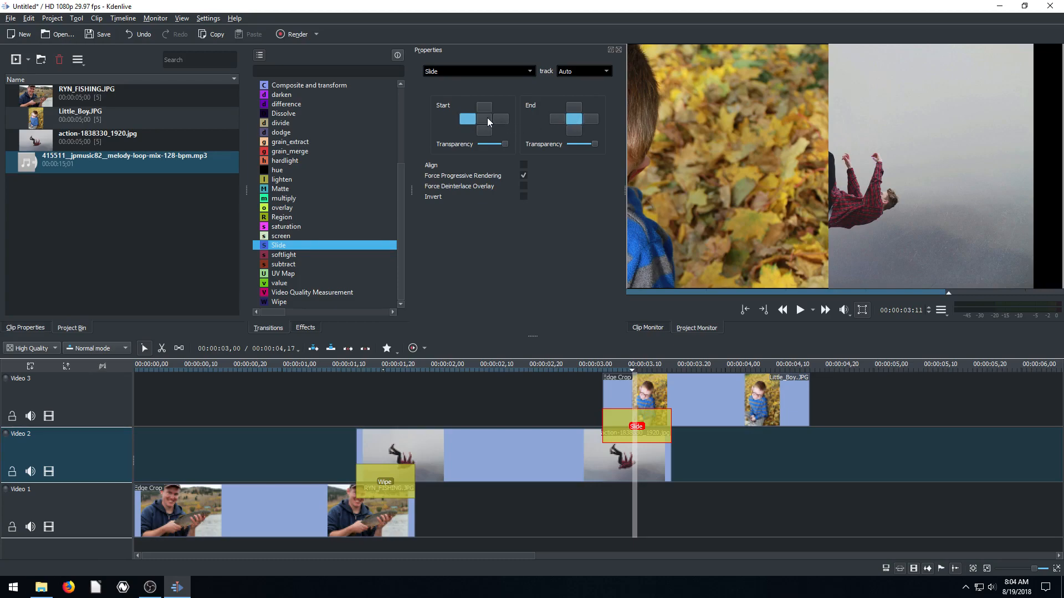
{"action": "left_click", "coordinate": [483, 106]}
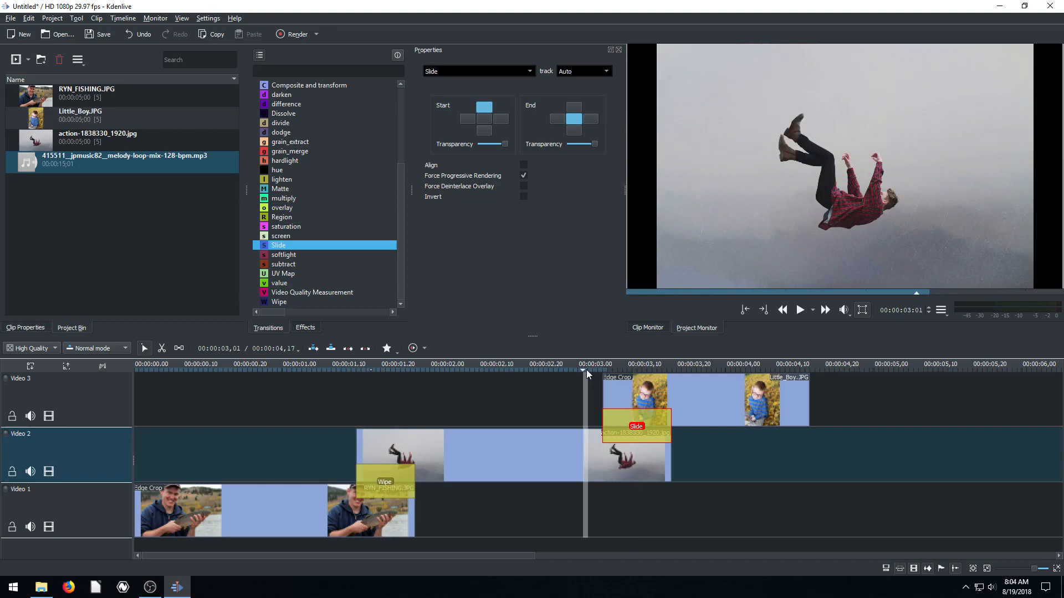
{"action": "left_click", "coordinate": [651, 365]}
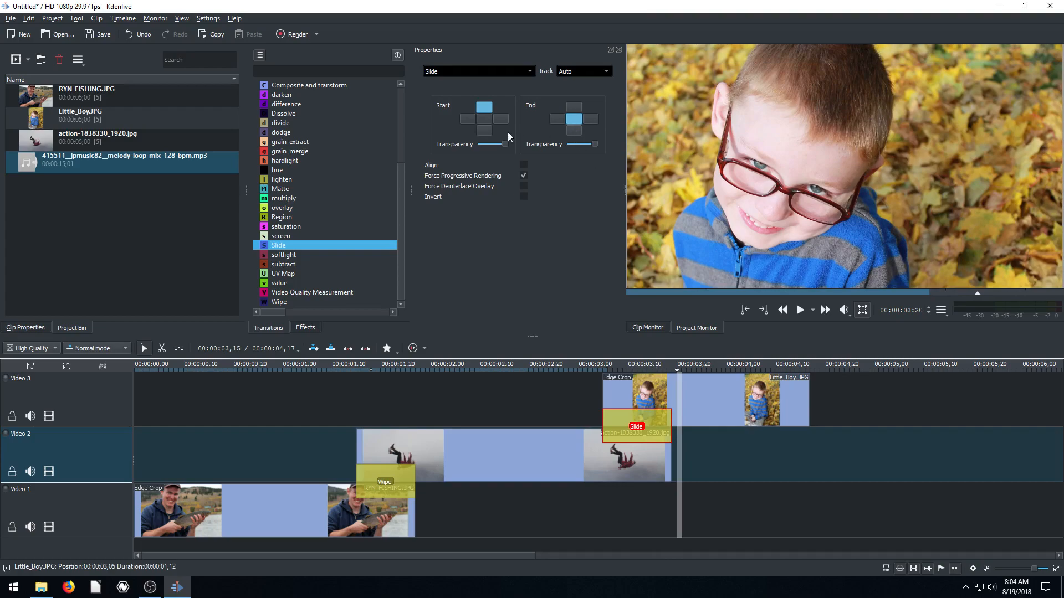
{"action": "left_click", "coordinate": [483, 131]}
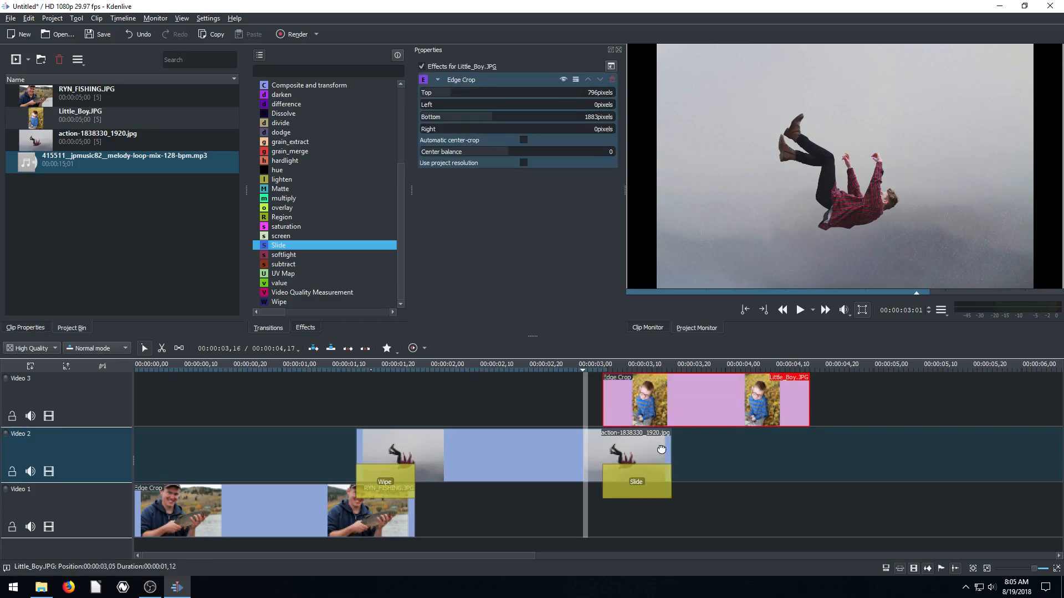
Move Little_Boy.JPG down to Video 1 and reselect the Slide transition
{"action": "left_click_drag", "start_coordinate": [704, 399], "coordinate": [703, 511]}
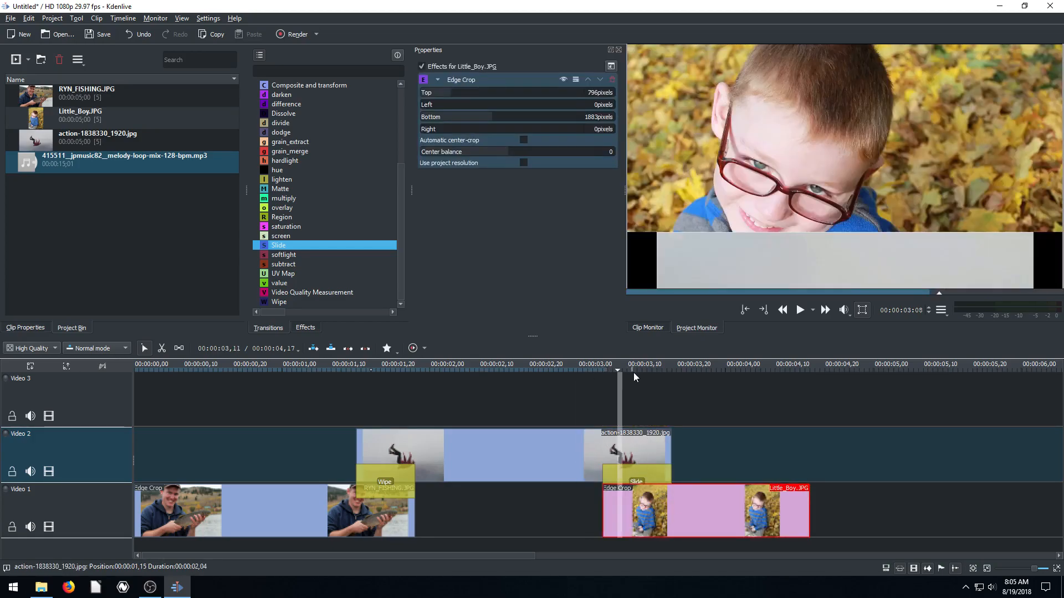
{"action": "left_click", "coordinate": [686, 371]}
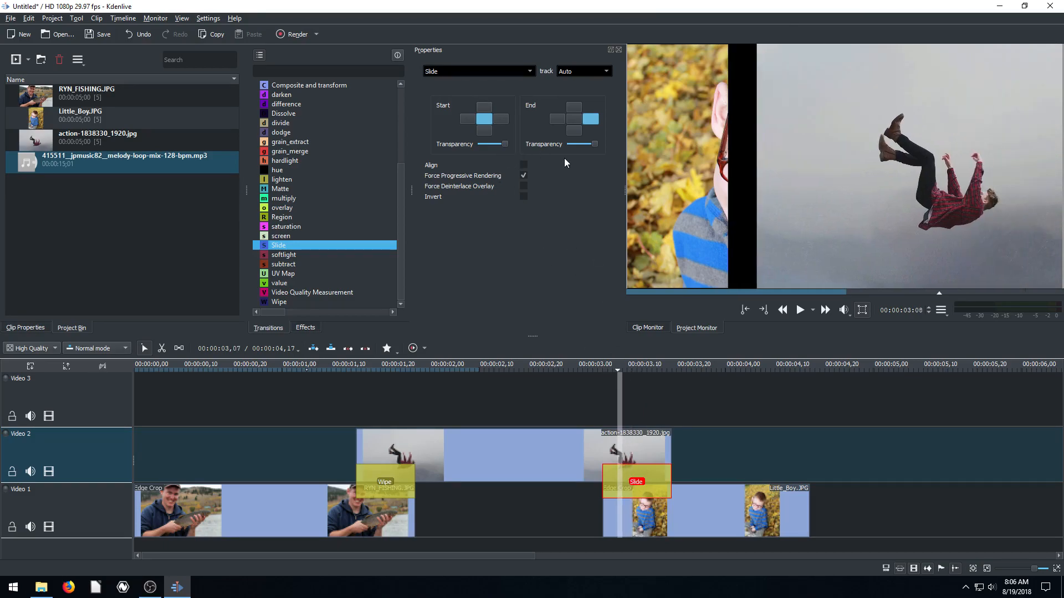
{"action": "mouse_move", "coordinate": [509, 145]}
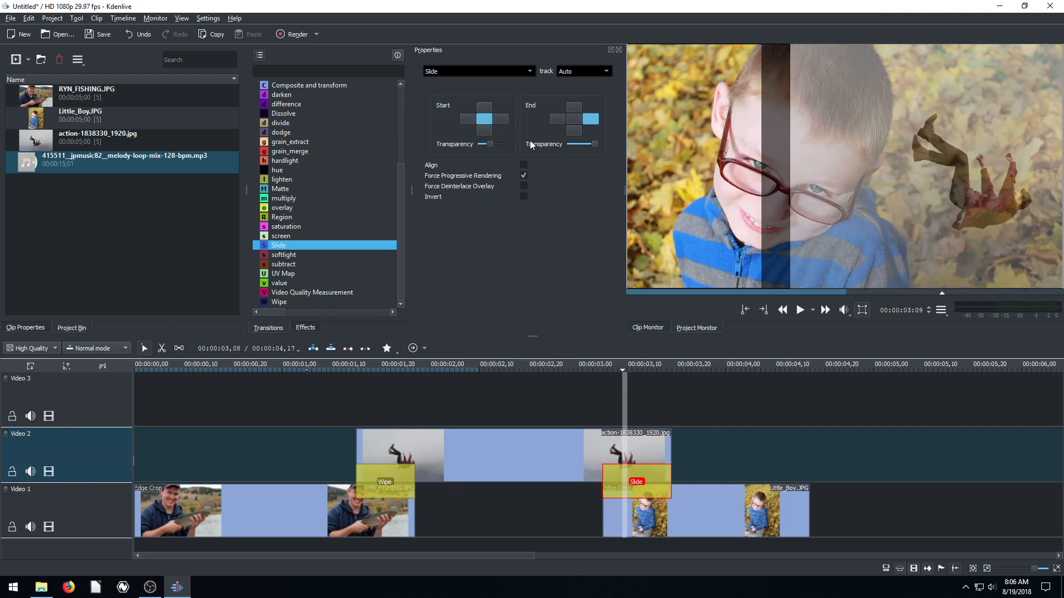
{"action": "mouse_move", "coordinate": [441, 212]}
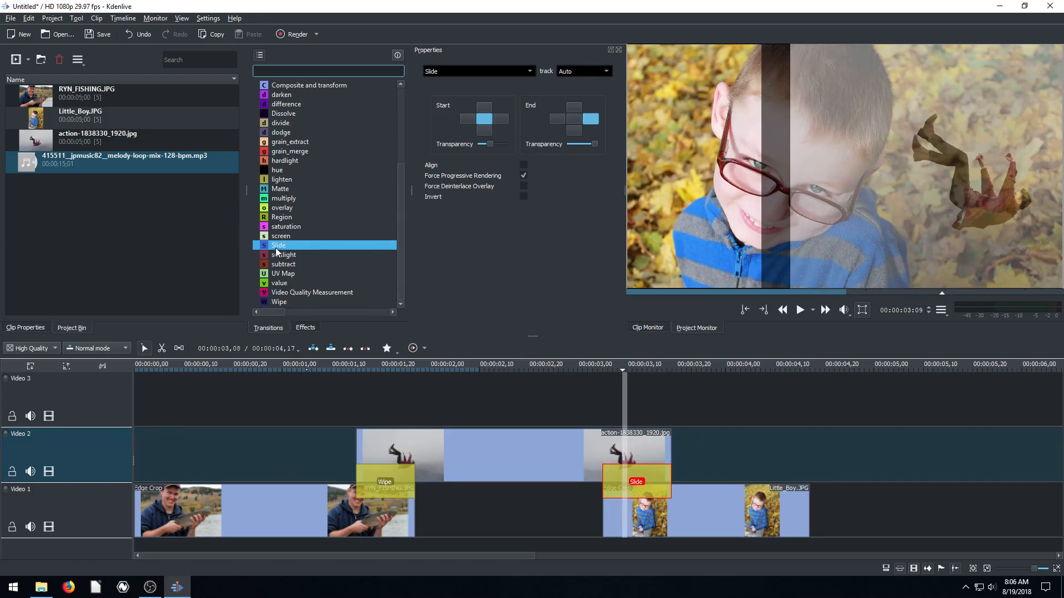
Select the Wipe transition and choose cloud.pgm as its Wipe Method
{"action": "left_click", "coordinate": [279, 301]}
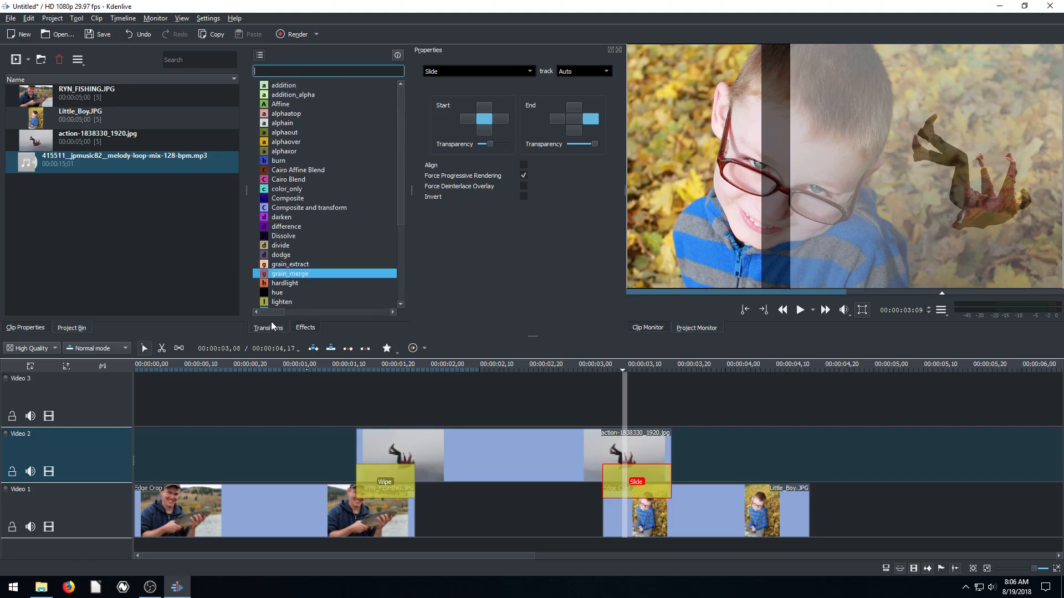
{"action": "left_click", "coordinate": [309, 208]}
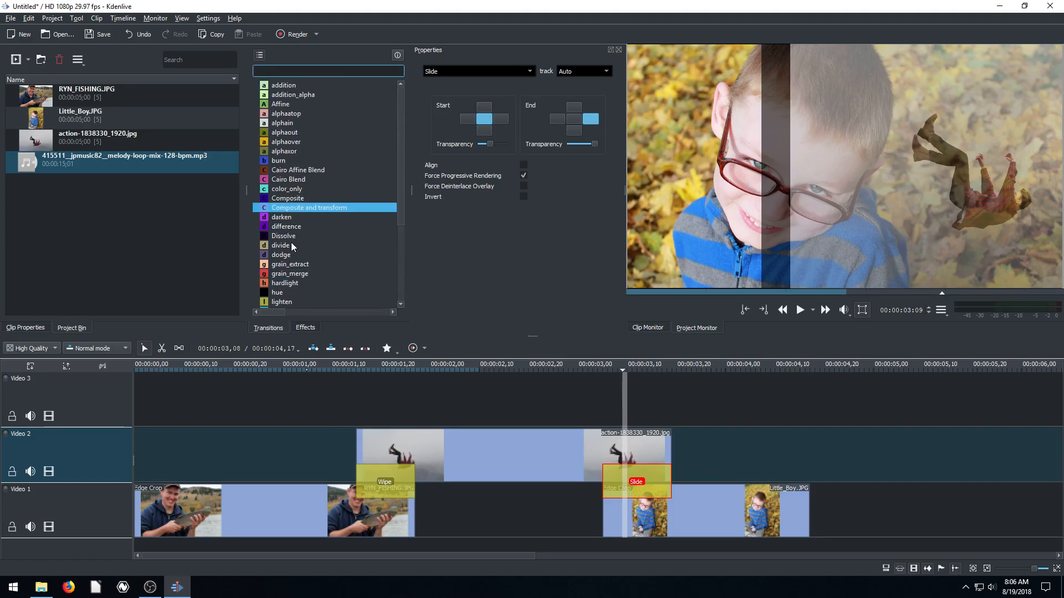
{"action": "mouse_move", "coordinate": [281, 217]}
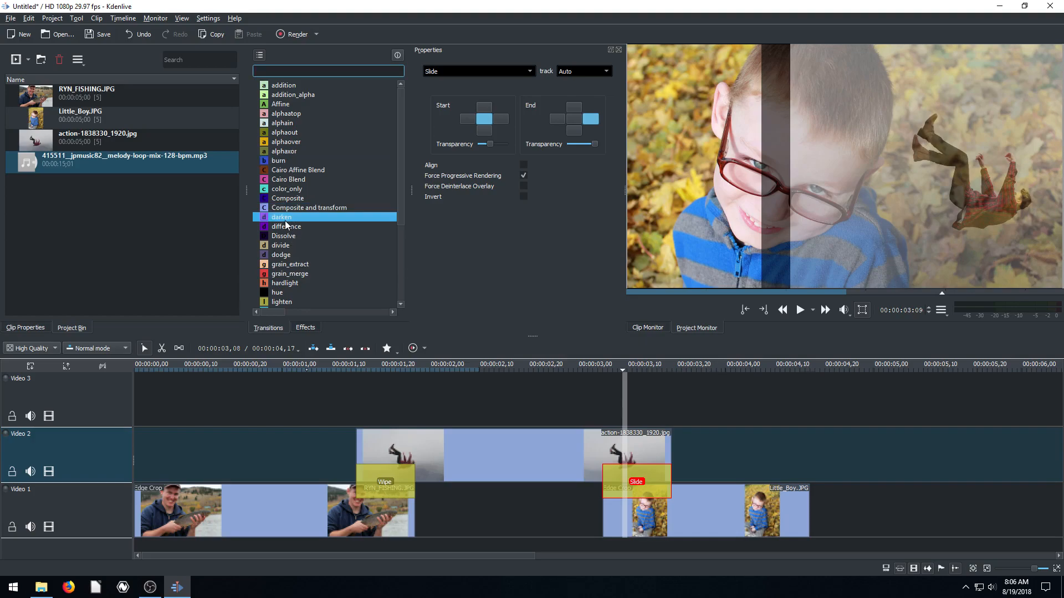
{"action": "scroll", "scroll_direction": "down", "scroll_amount": 3}
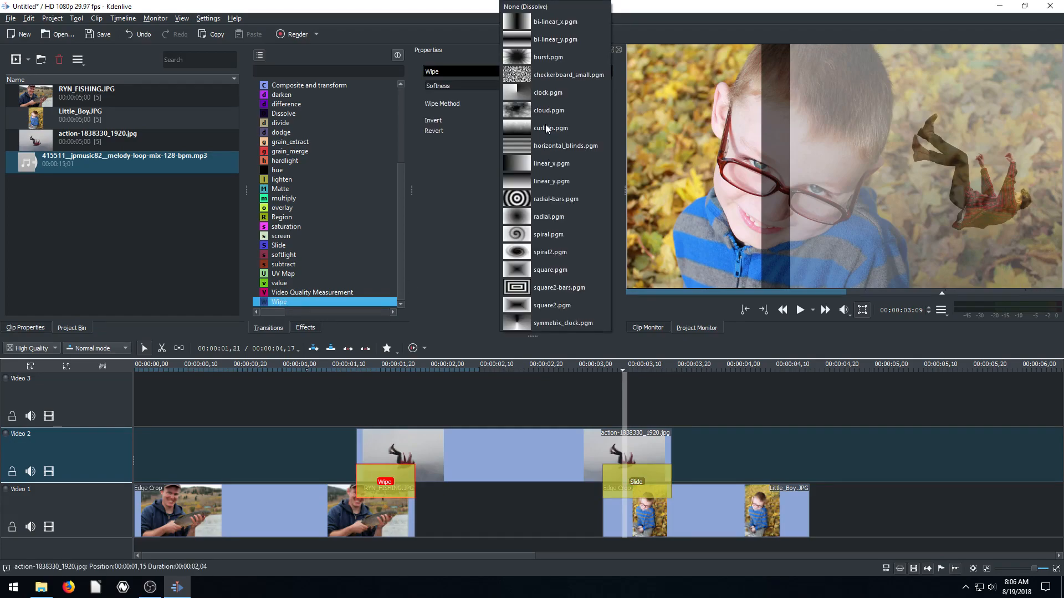
{"action": "left_click", "coordinate": [548, 109]}
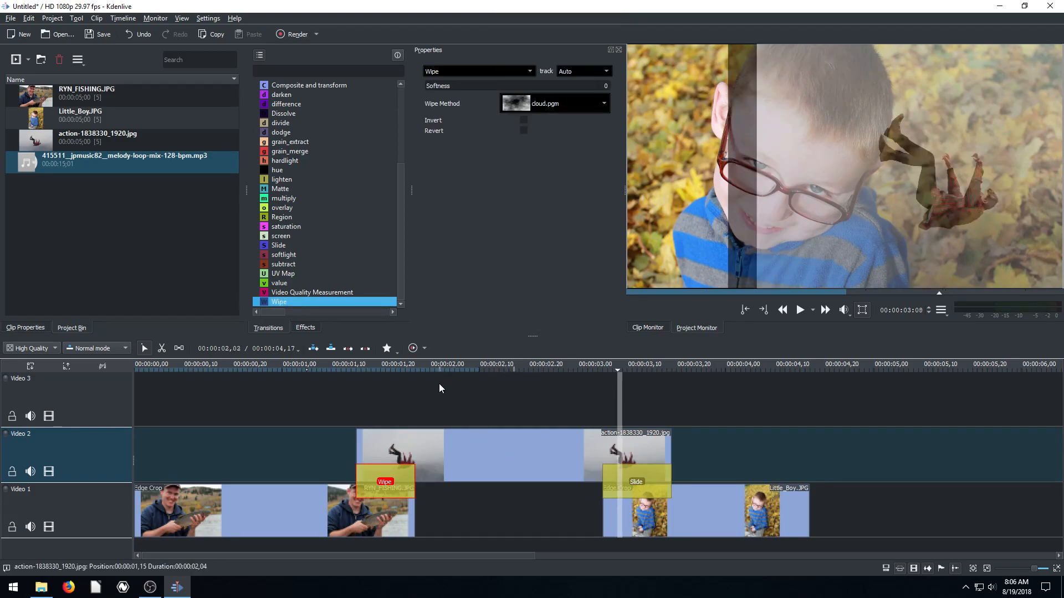